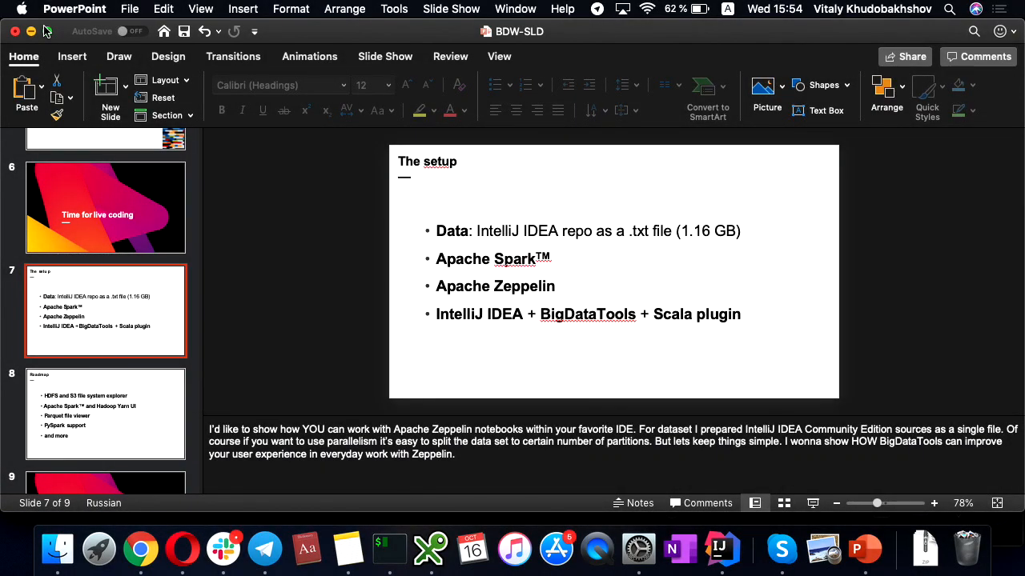
- Search Preferences for 'theme' and set the Appearance theme to Light
key(cmd+tab)
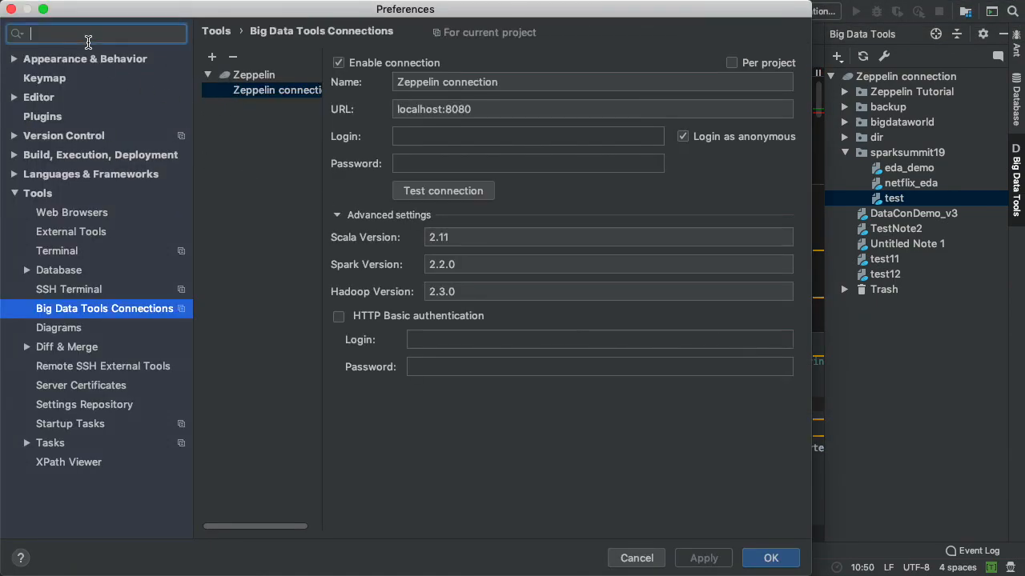
text(theme)
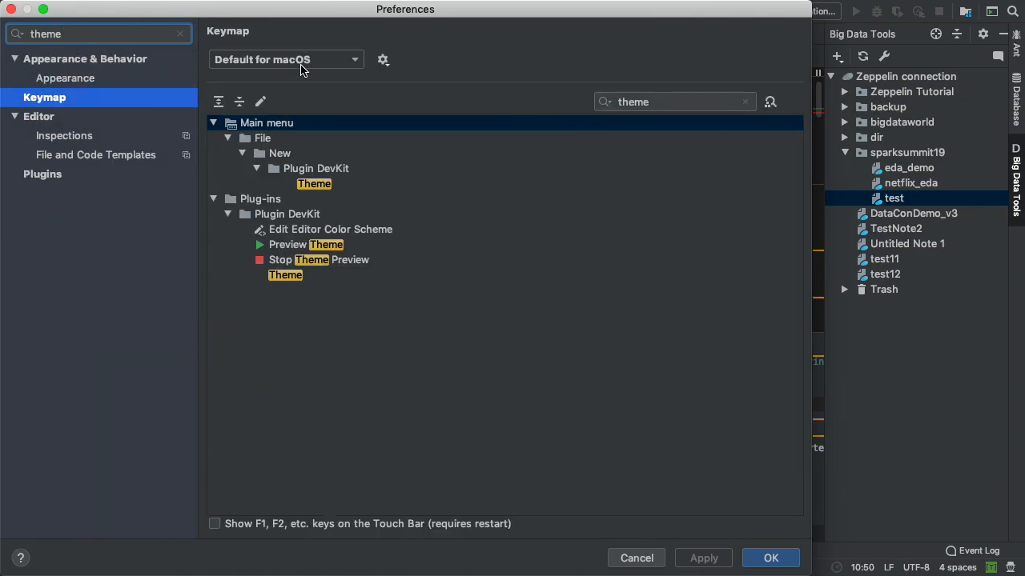
click(65, 77)
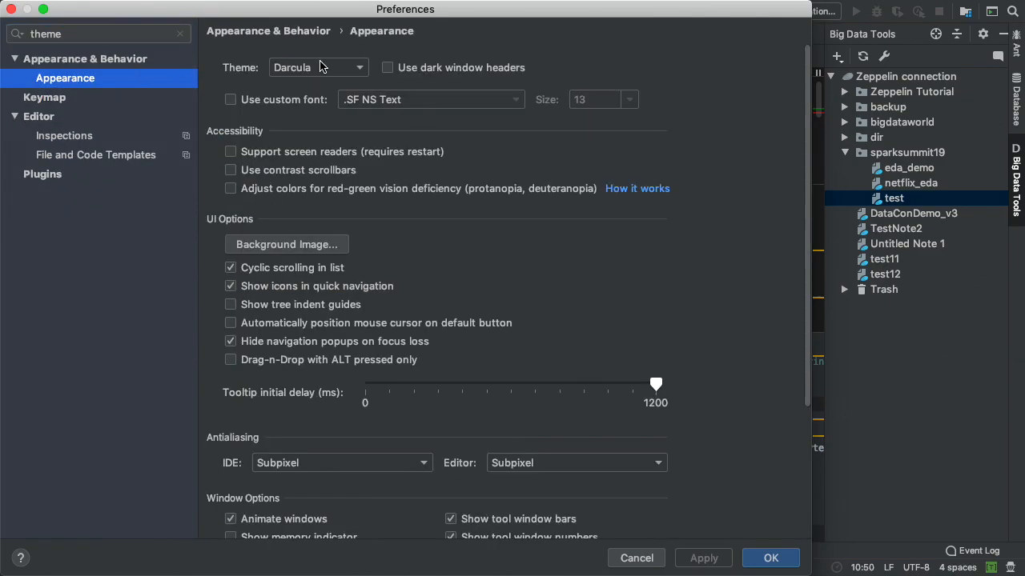
click(317, 67)
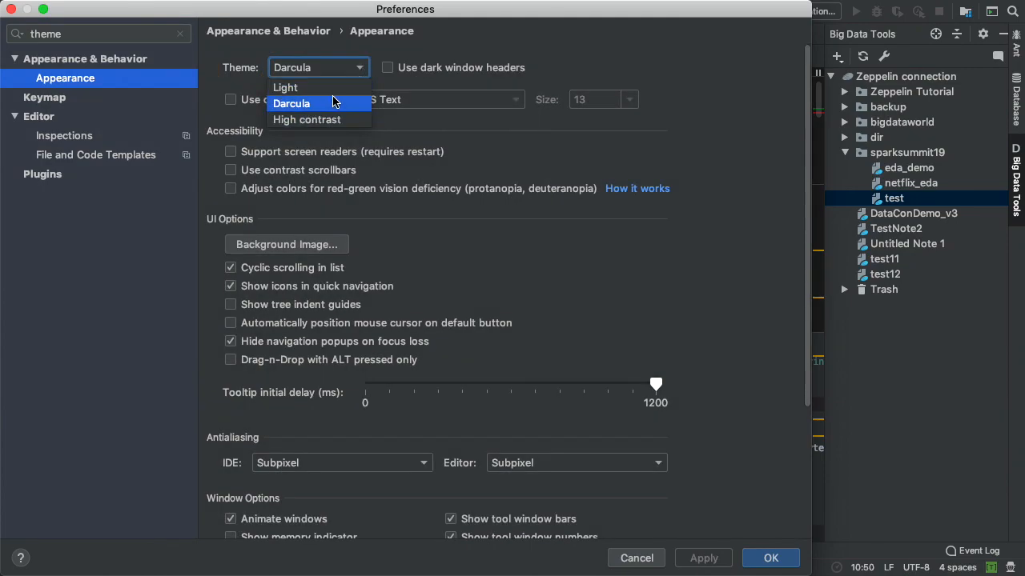
click(285, 88)
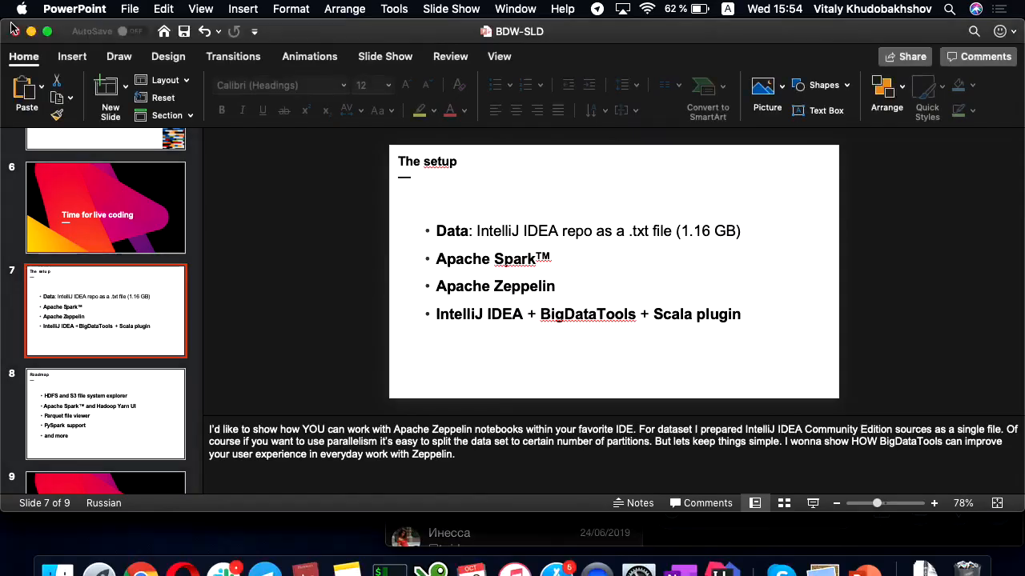
- Launch IntelliJ IDEA and delete the Zeppelin connection in Big Data Tools settings
click(721, 549)
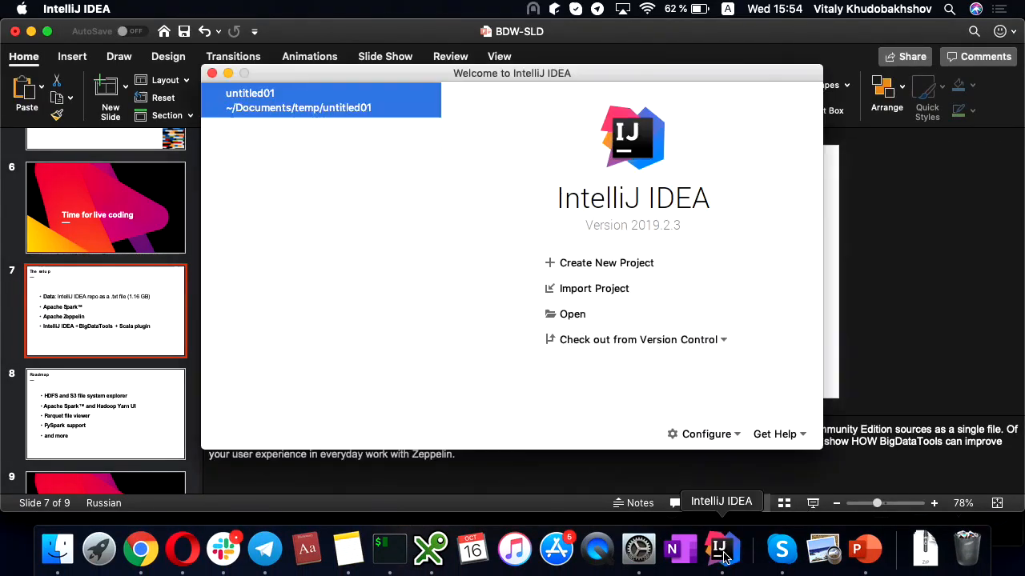
mouse_move(272, 108)
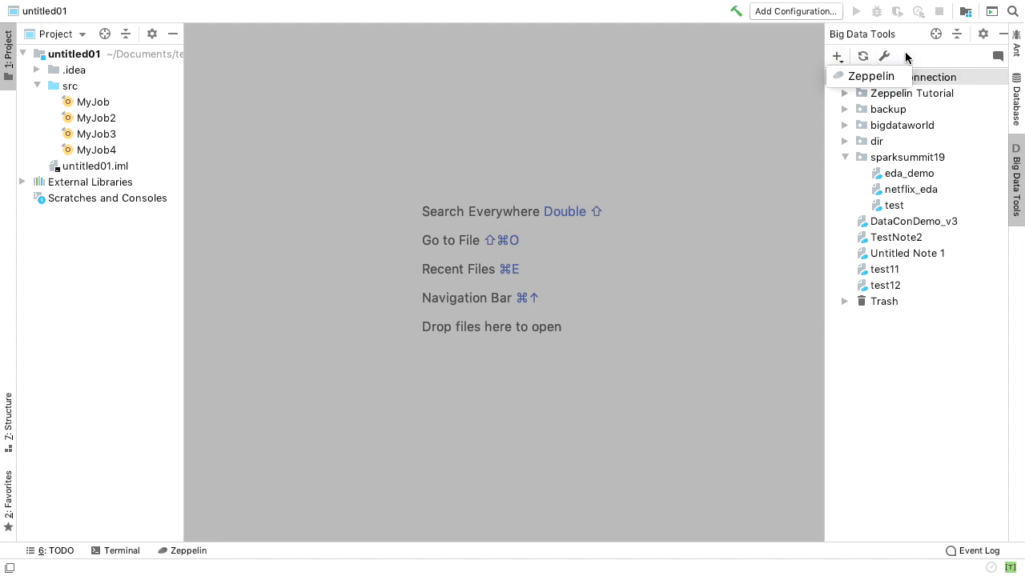
click(884, 56)
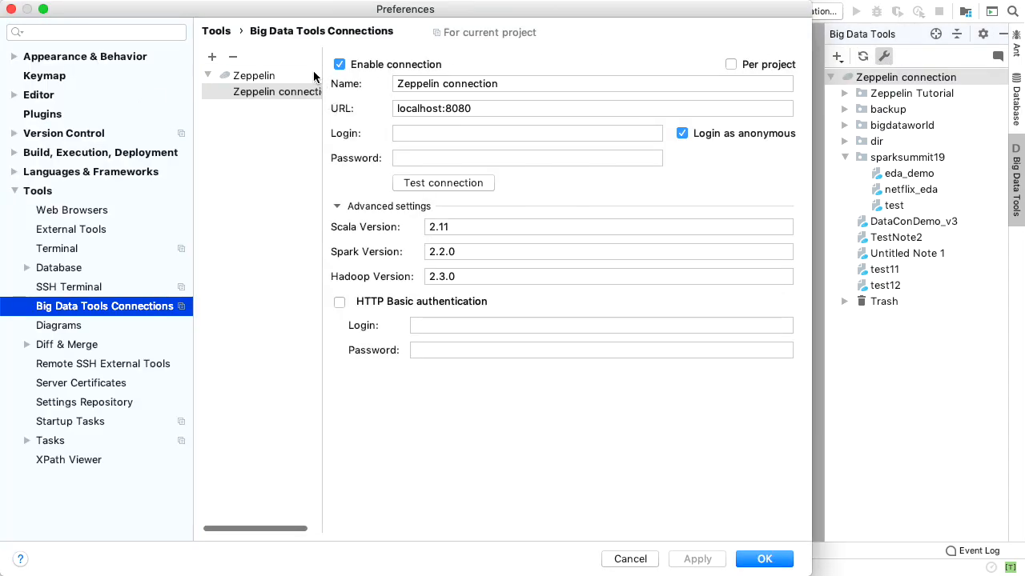
click(232, 57)
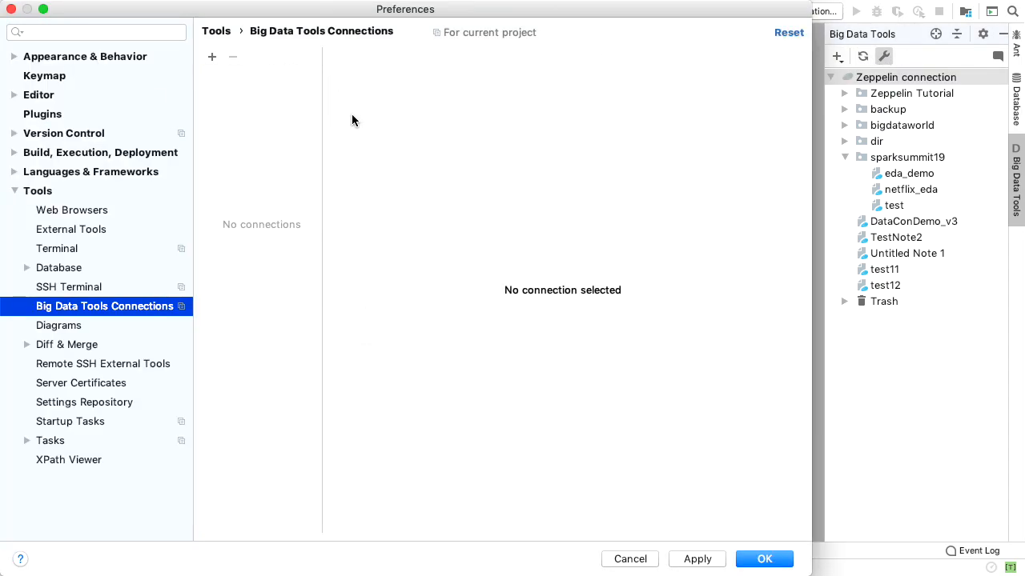
mouse_move(814, 132)
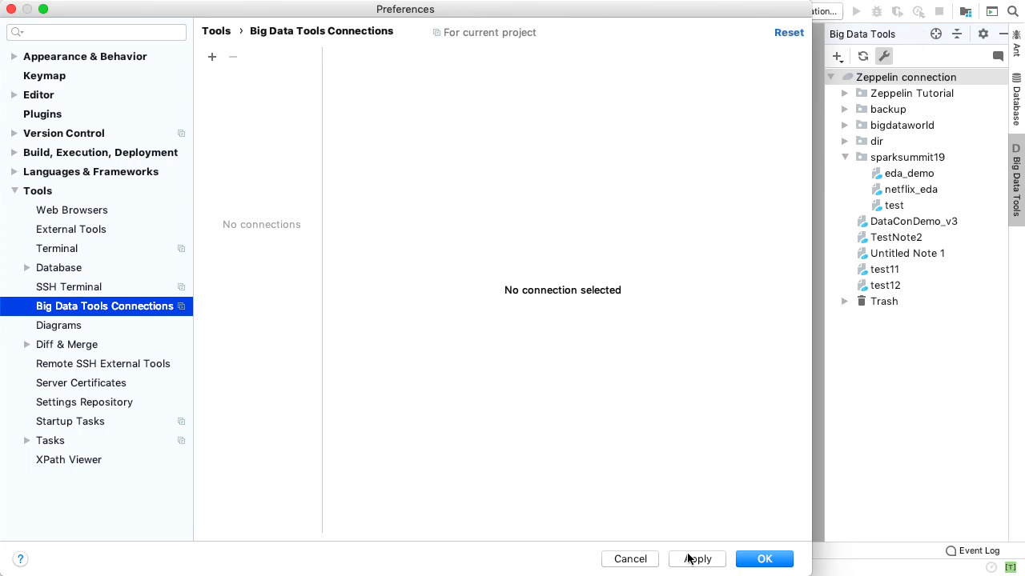
click(764, 559)
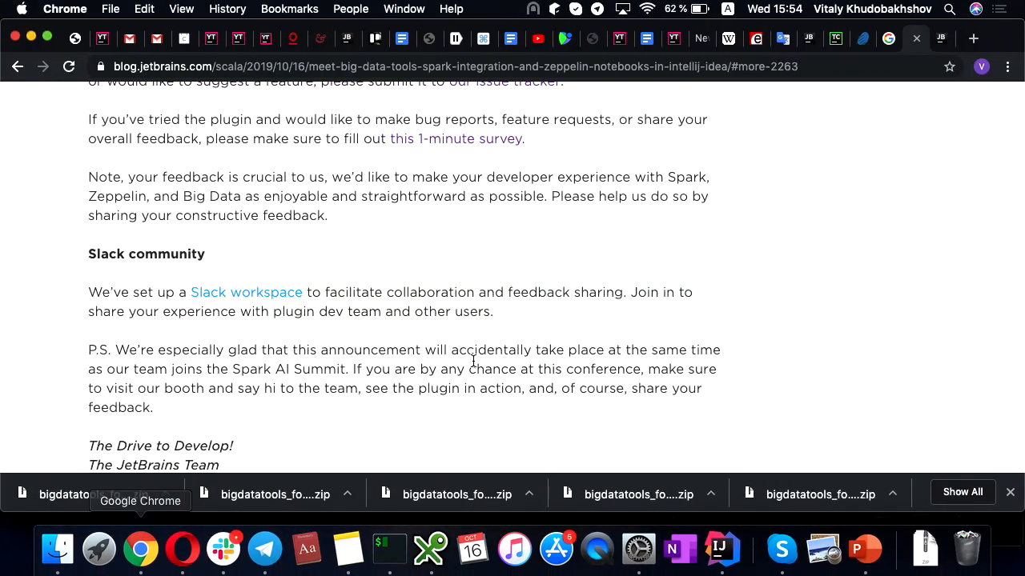
- Open sparksummit19/eda_demo from the localhost:8080 Zeppelin home page in Chrome
click(971, 38)
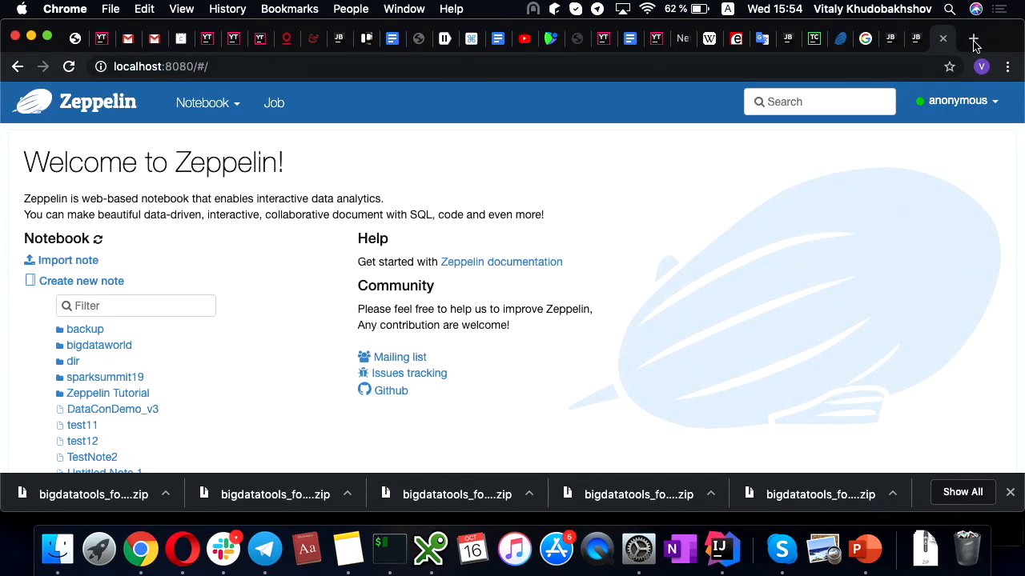
scroll(down, 3)
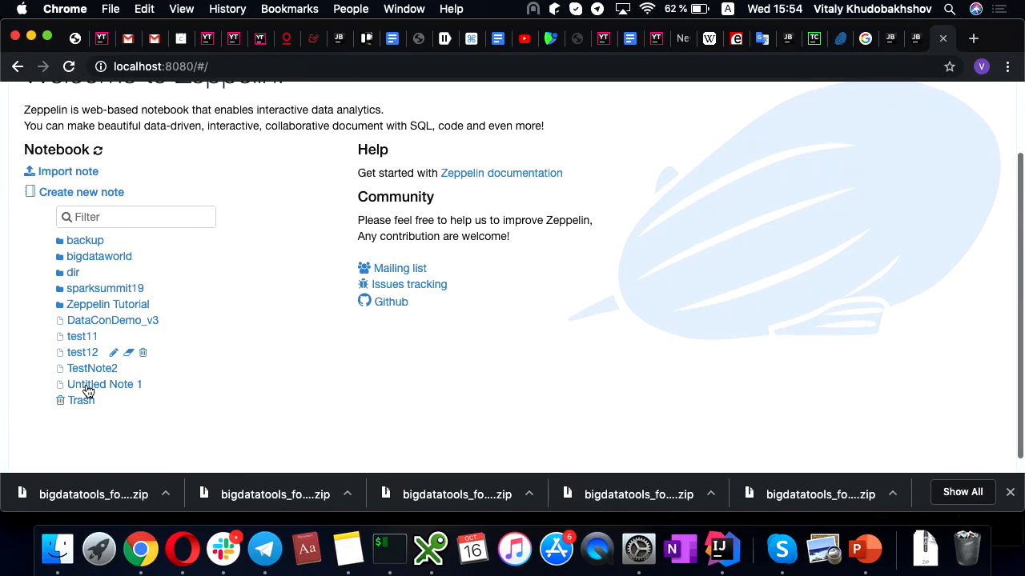
click(105, 289)
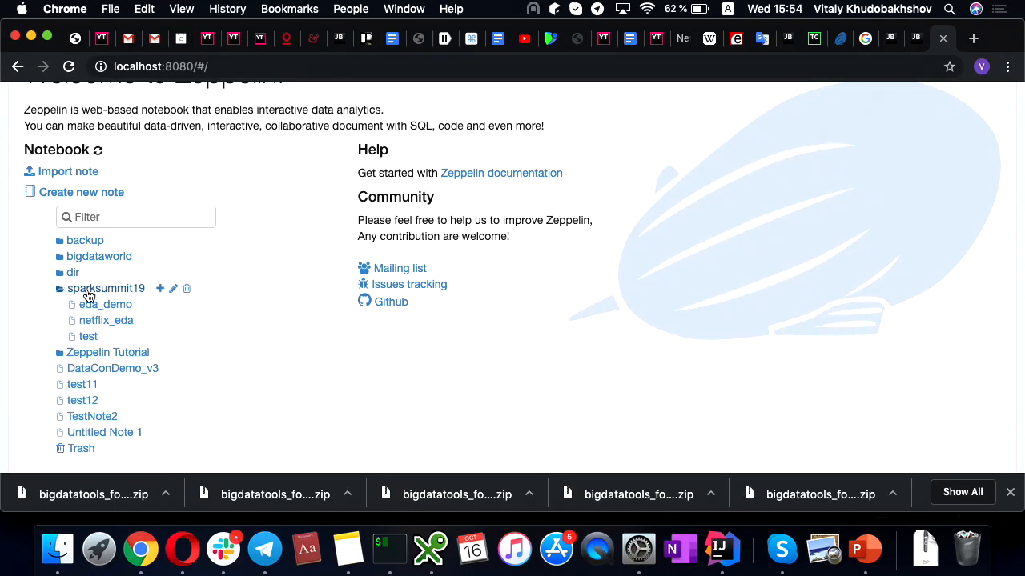
mouse_move(105, 314)
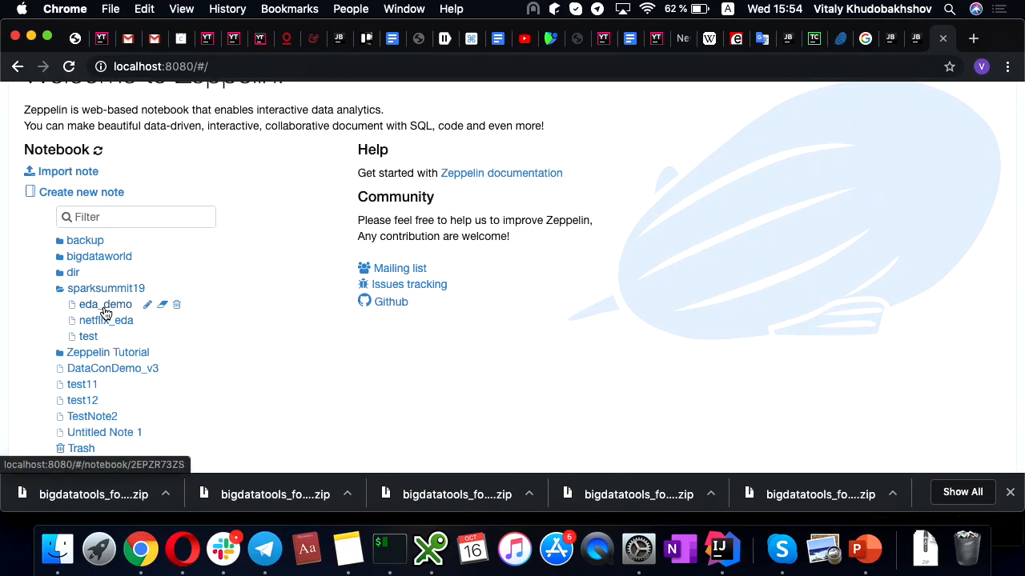
click(104, 304)
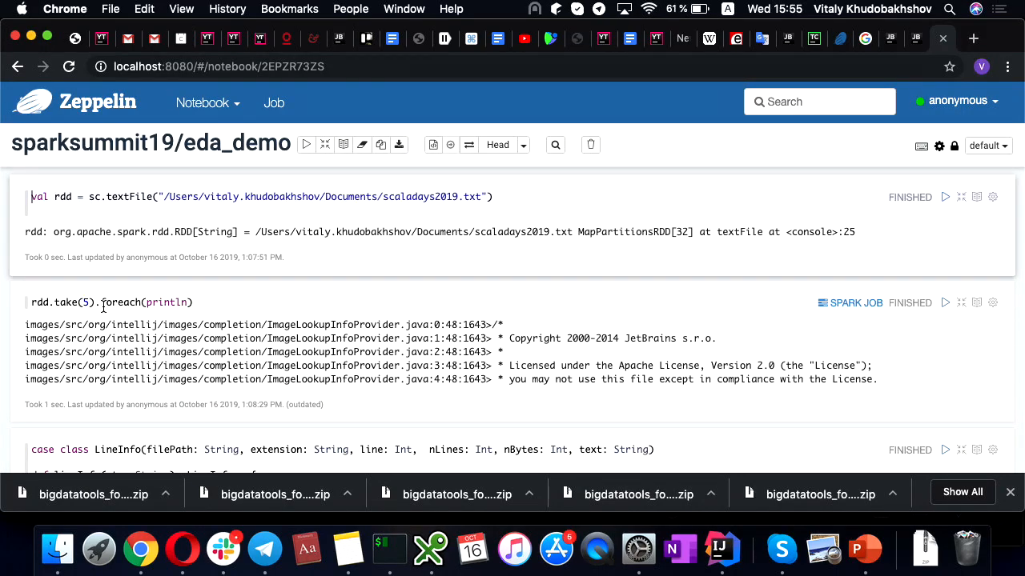
mouse_move(721, 549)
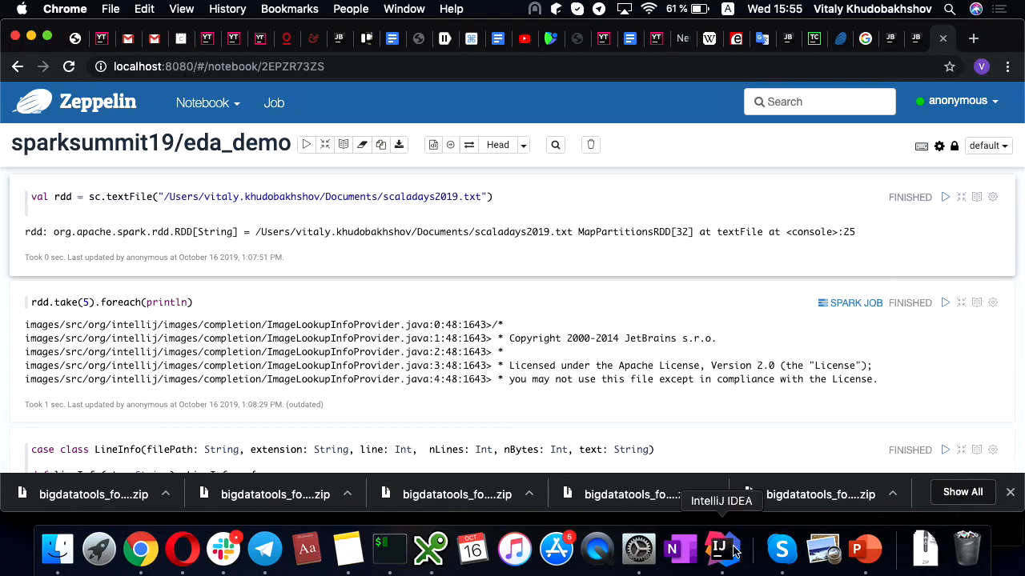
click(722, 550)
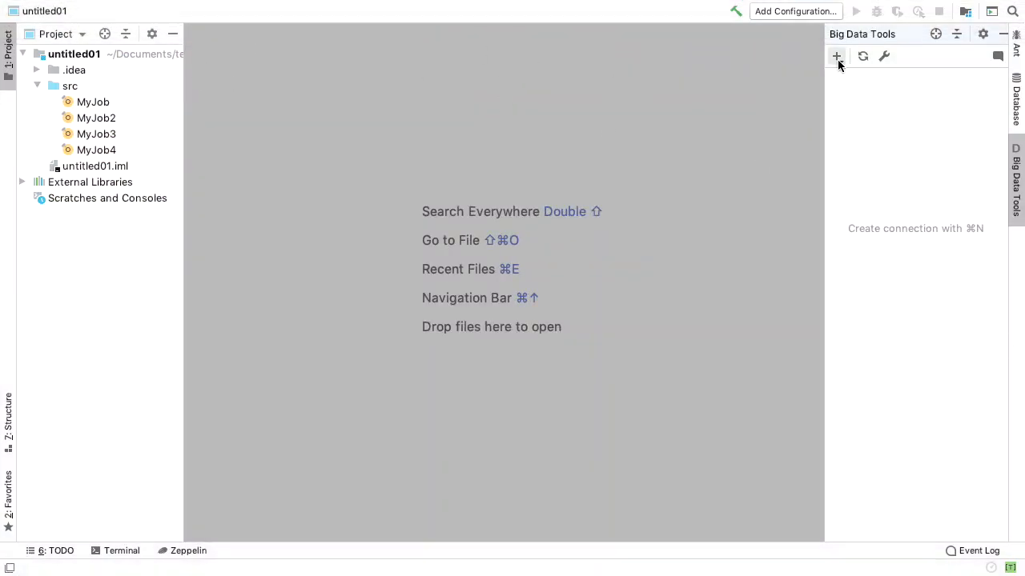
- Add a Zeppelin connection at localhost:8080, test it successfully, and save it
click(836, 56)
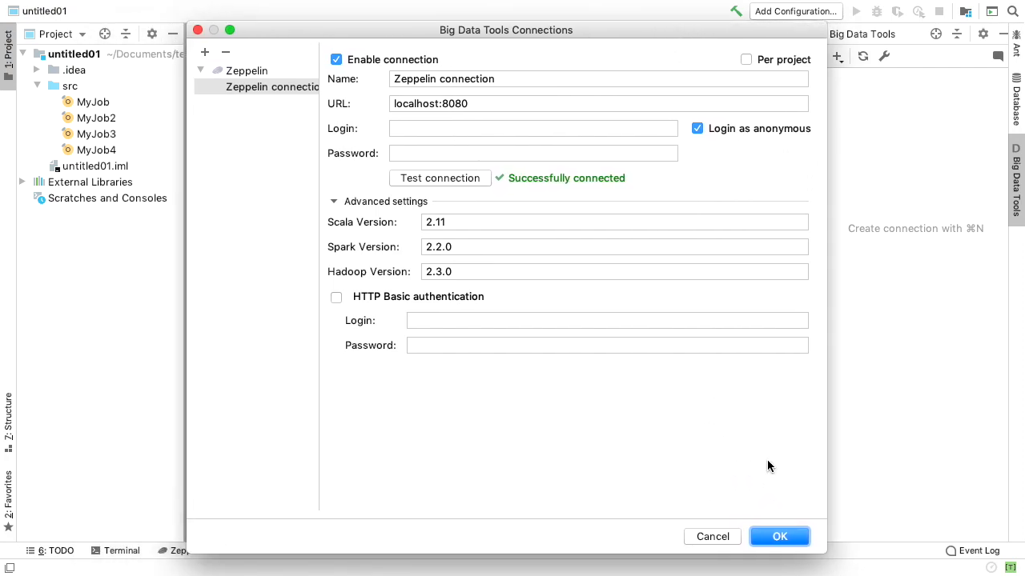
mouse_move(786, 536)
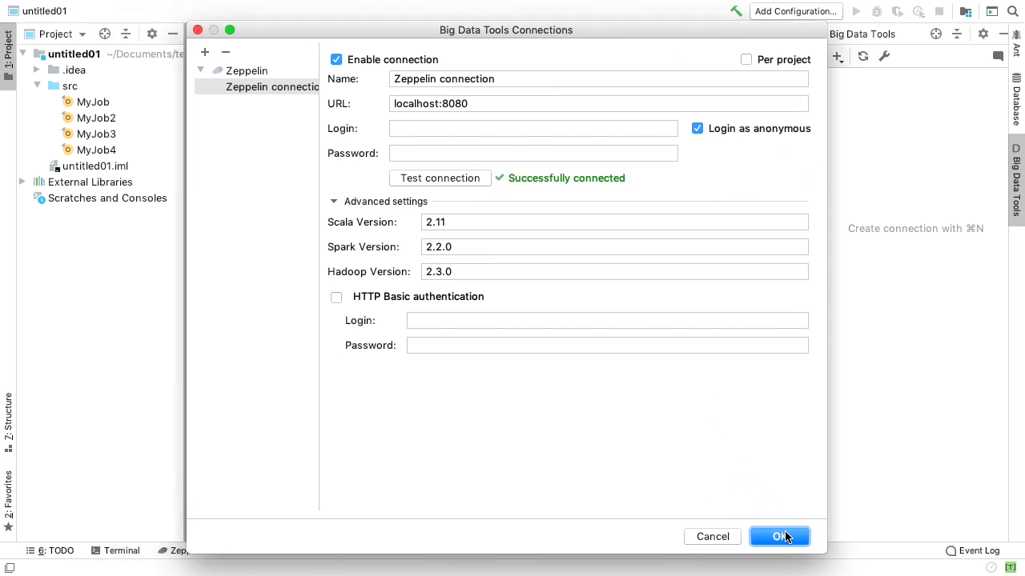
drag(505, 30, 434, 8)
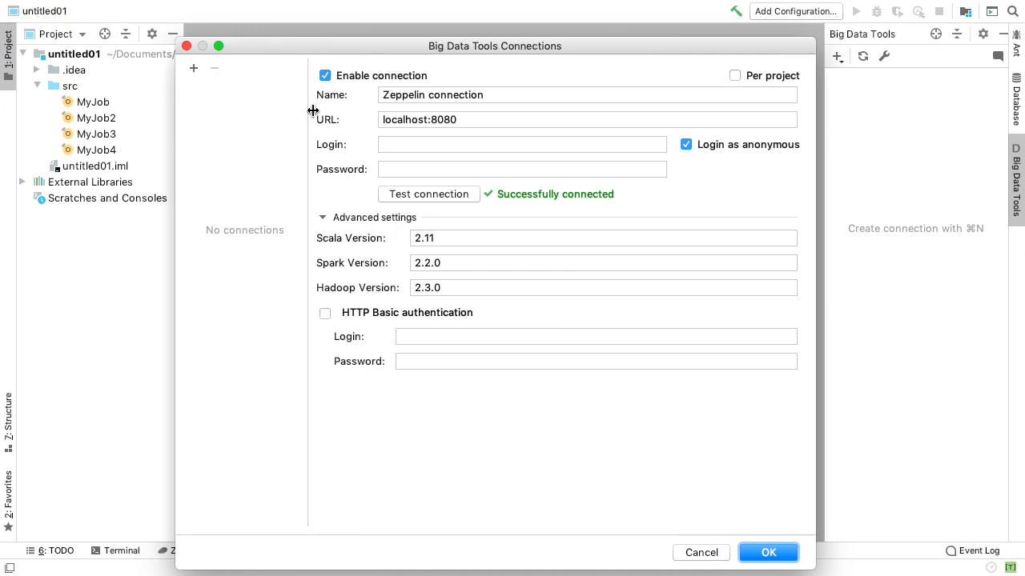
click(194, 68)
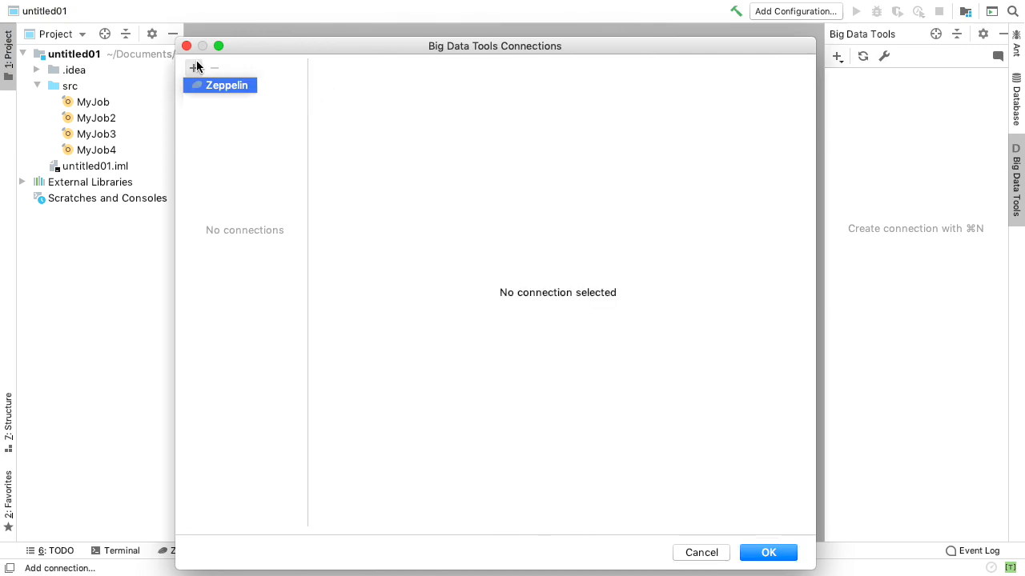
click(193, 67)
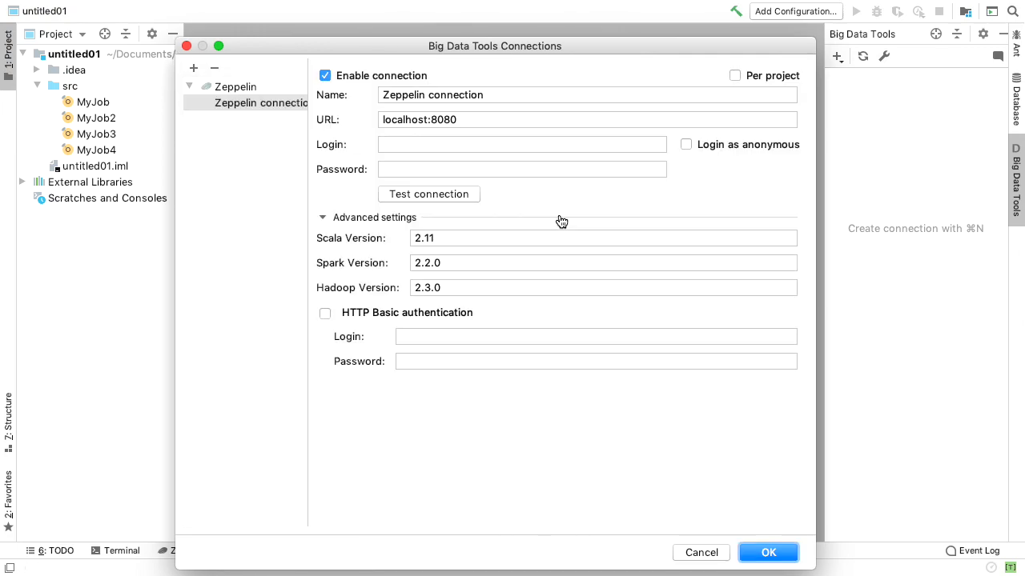
click(428, 194)
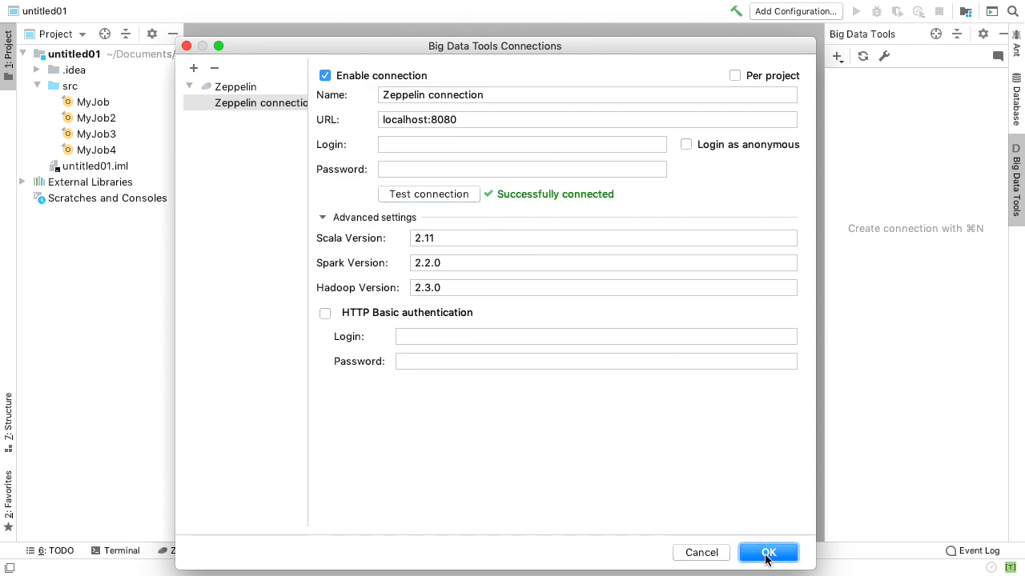
click(768, 553)
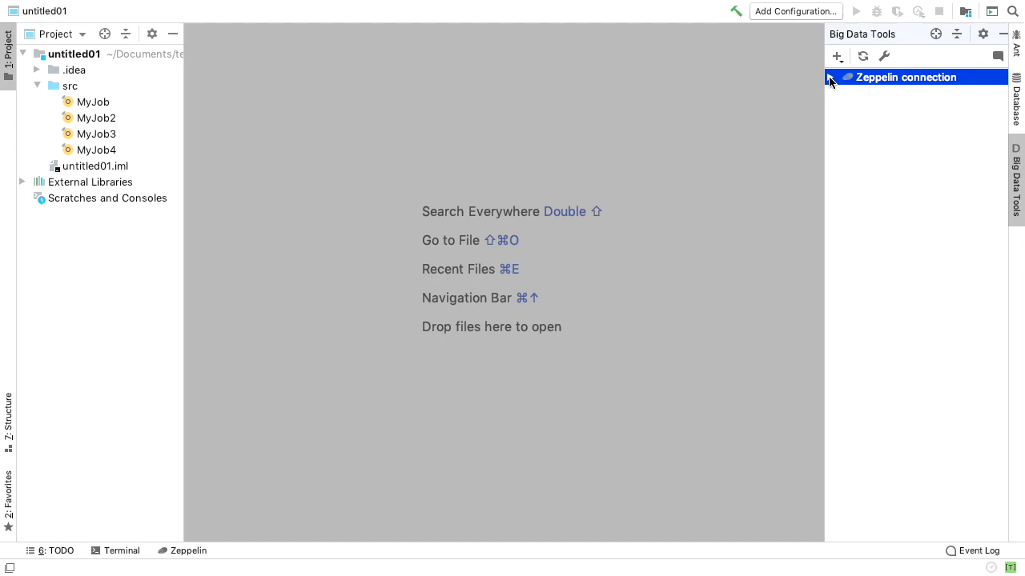
- Open sparksummit19/eda_demo from Big Data Tools and rerun its file-loading first paragraph
click(831, 77)
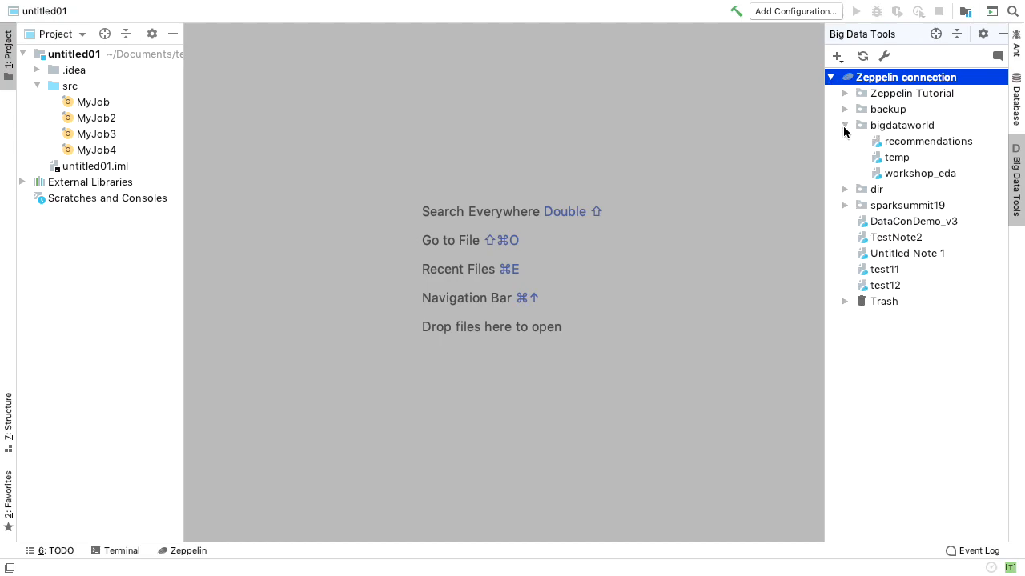
mouse_move(917, 149)
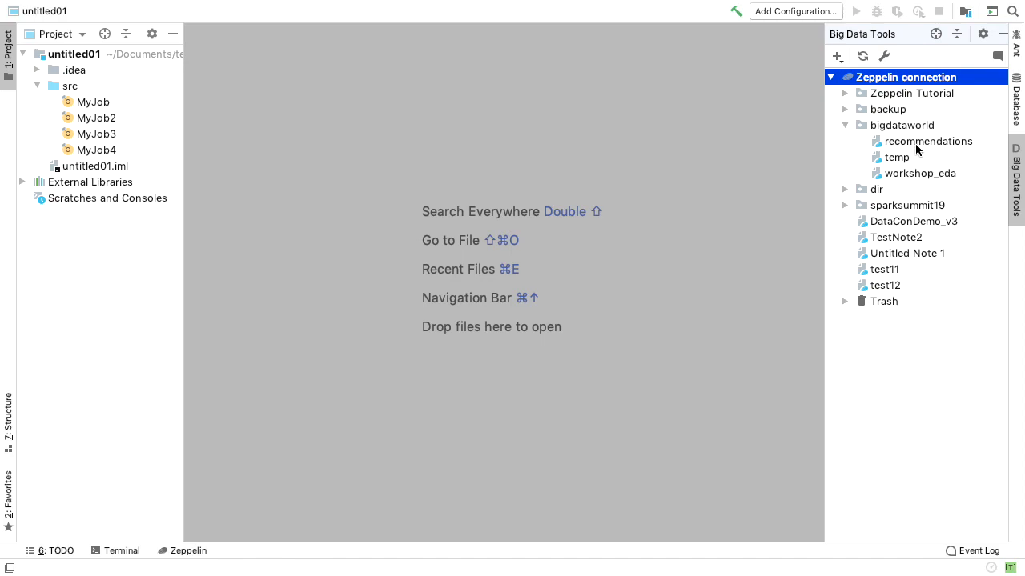
mouse_move(924, 146)
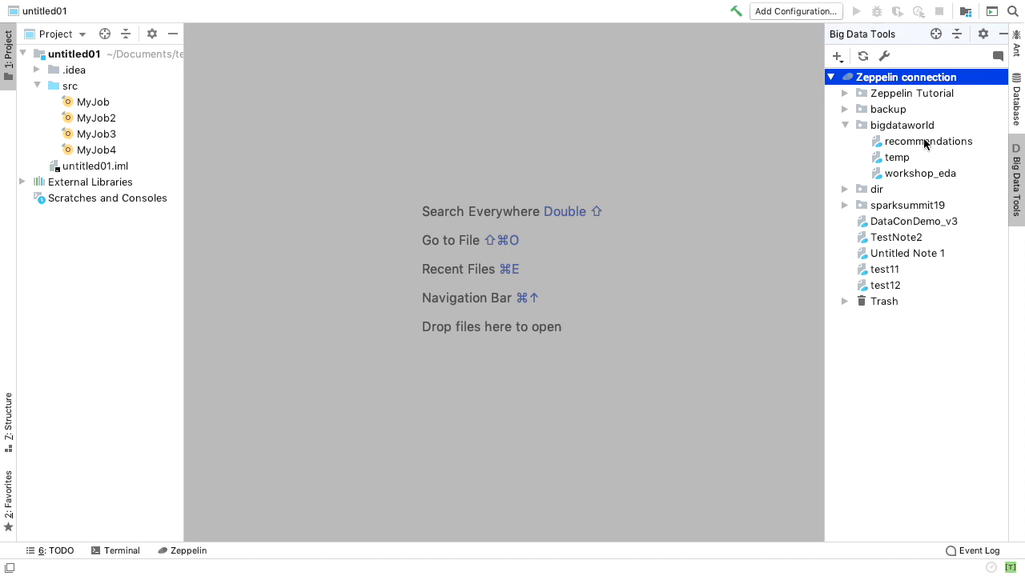
mouse_move(903, 178)
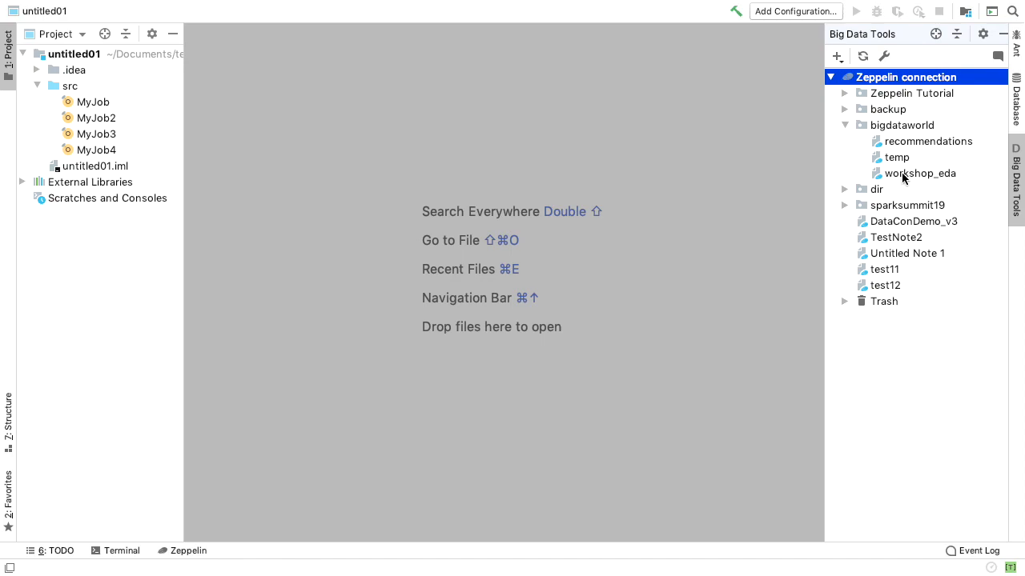
mouse_move(920, 152)
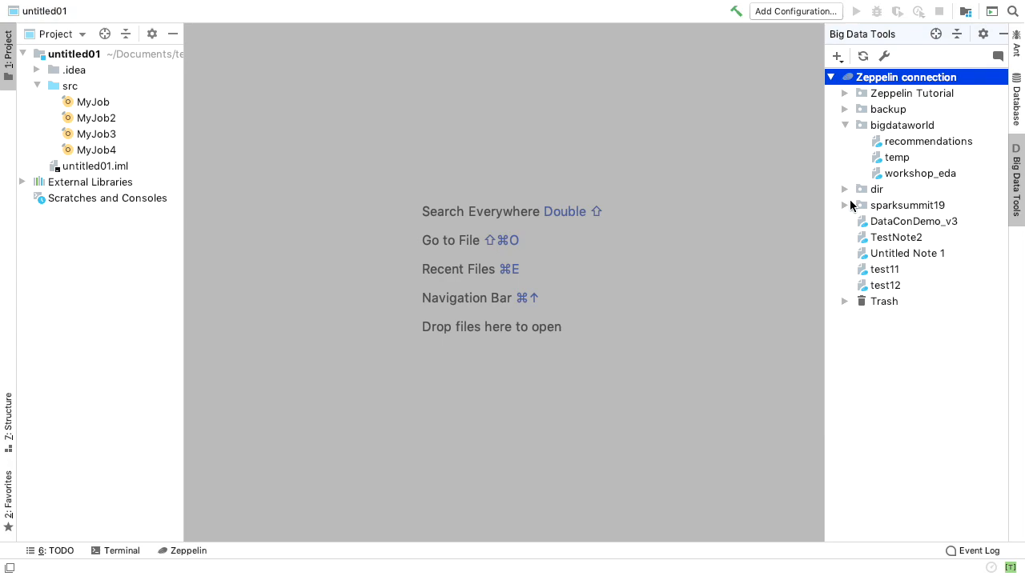
click(843, 205)
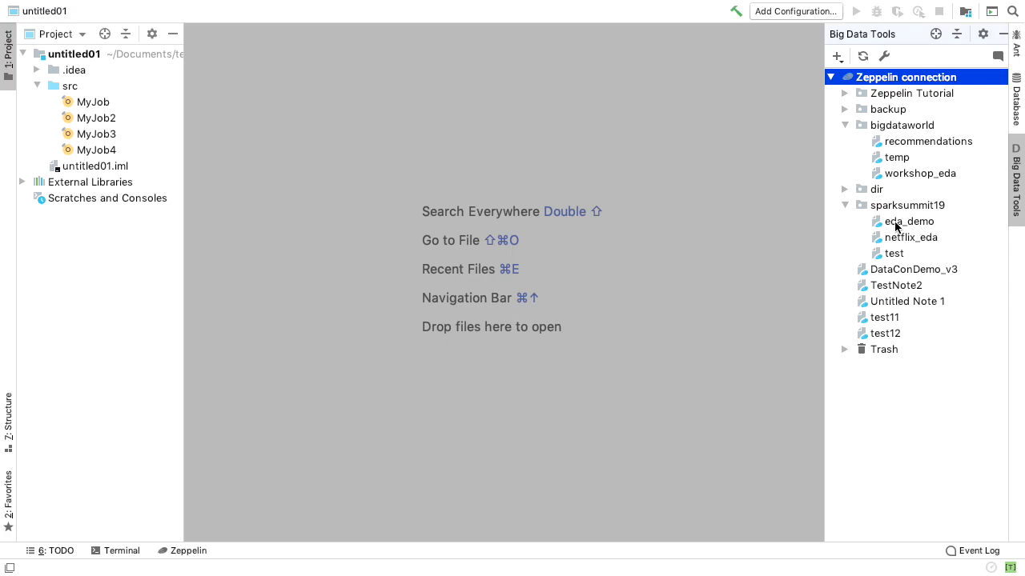
double_click(909, 222)
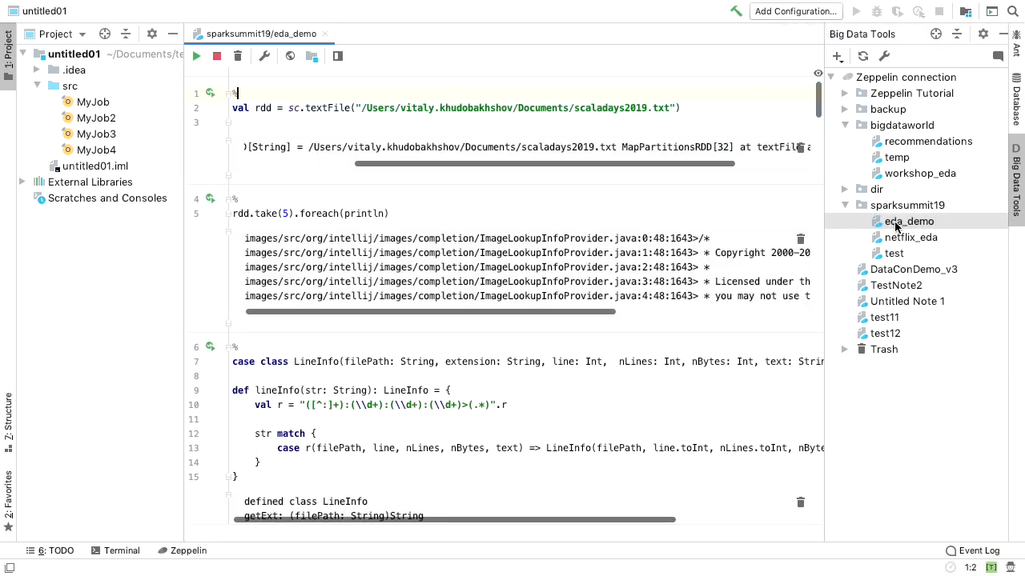
click(210, 94)
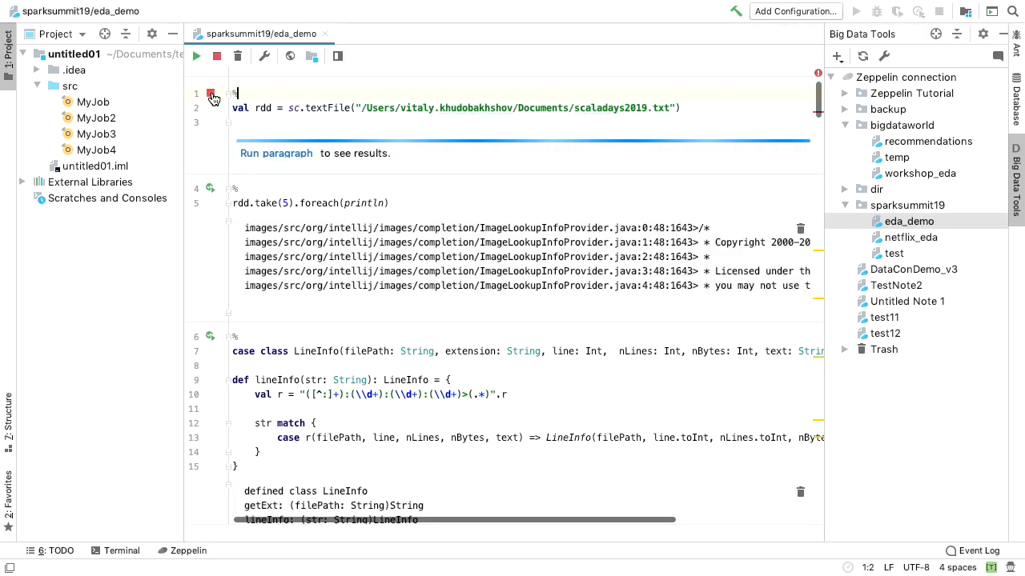
click(211, 94)
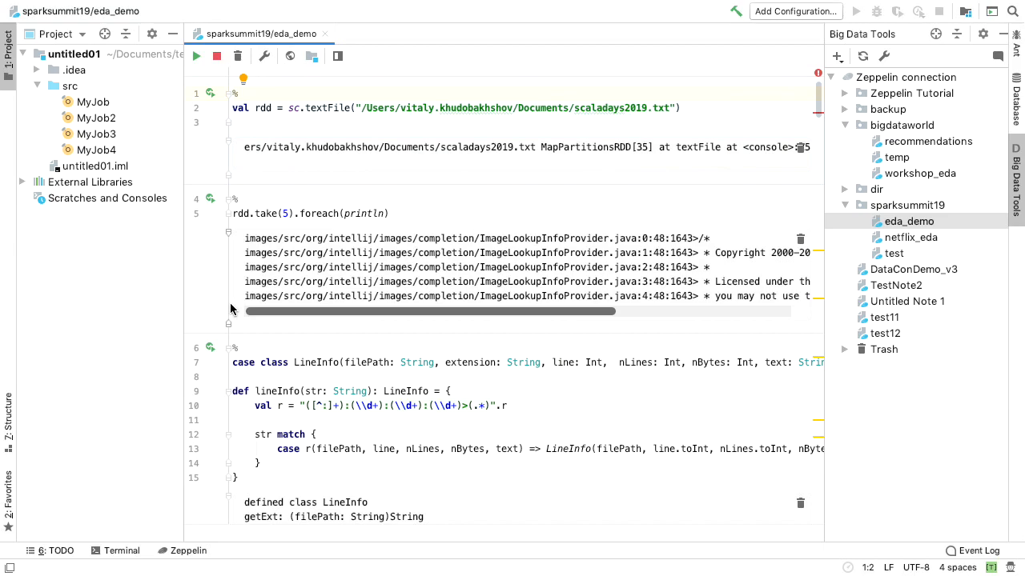
scroll(down, 3)
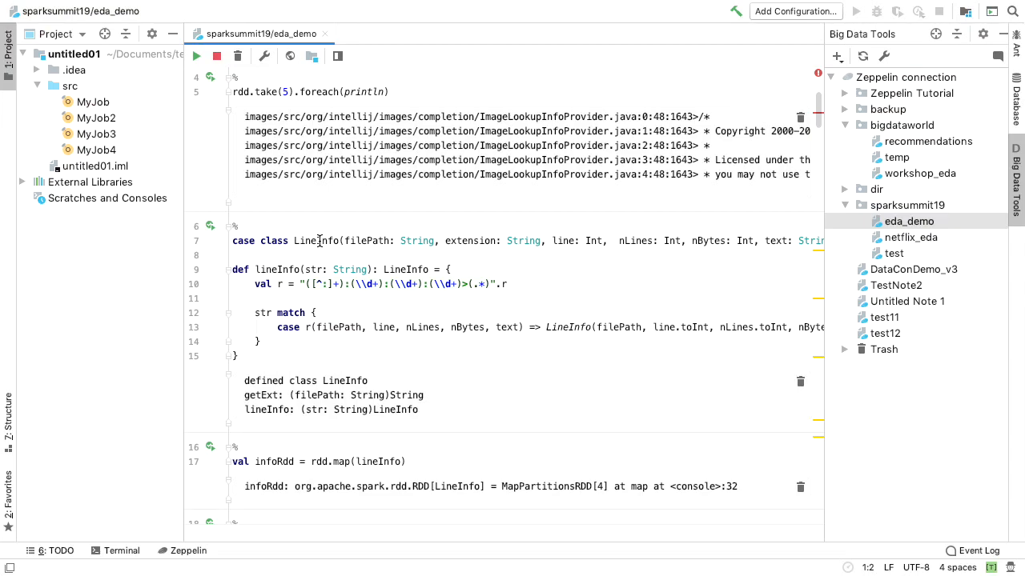
mouse_move(384, 314)
text(filePat)
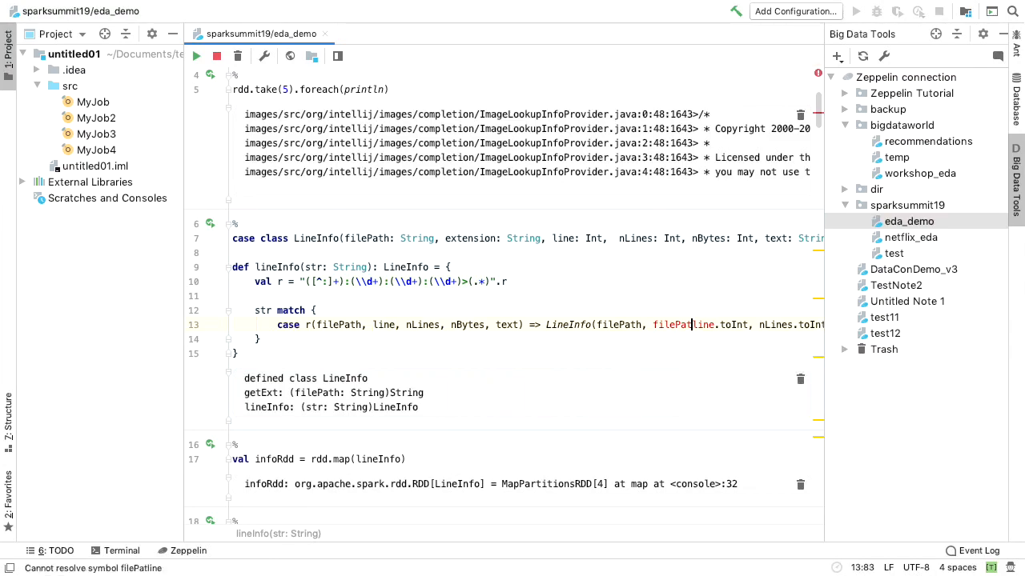
- Replace line 13's extension argument with filePath.substring(filePath.lastIndexOf(".") + 1)
text(.substring(filePath)
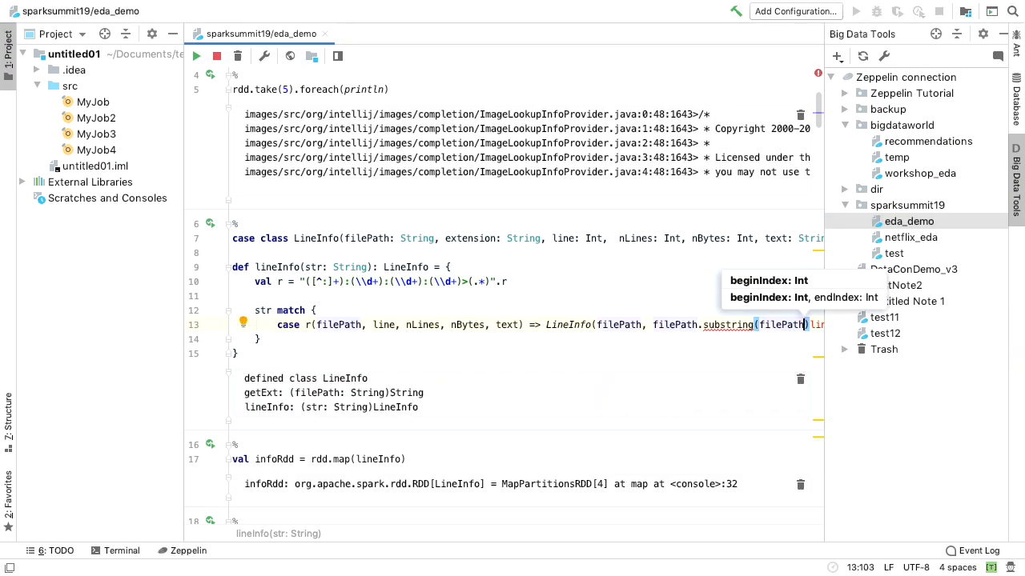
text(.)
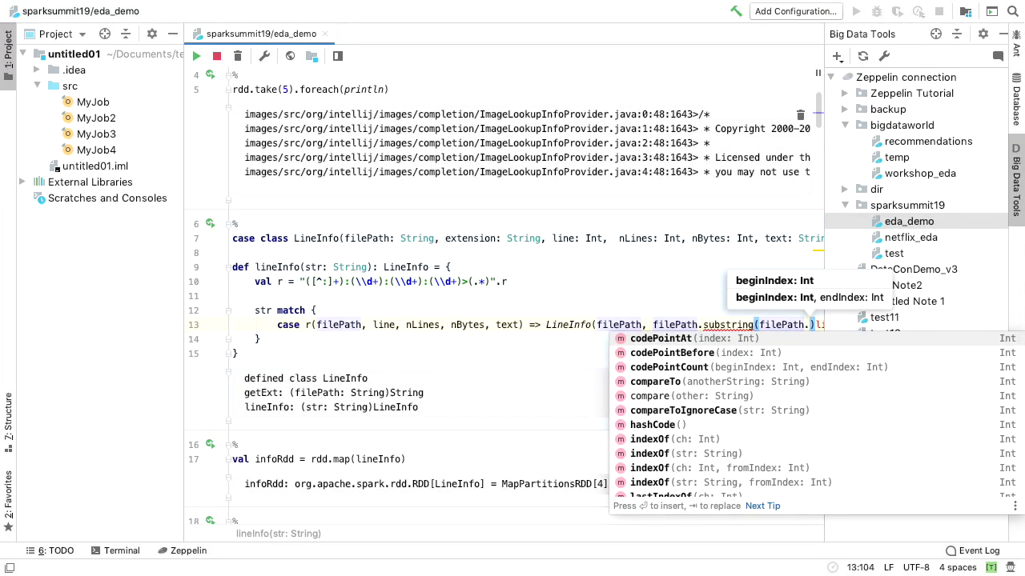
text(las)
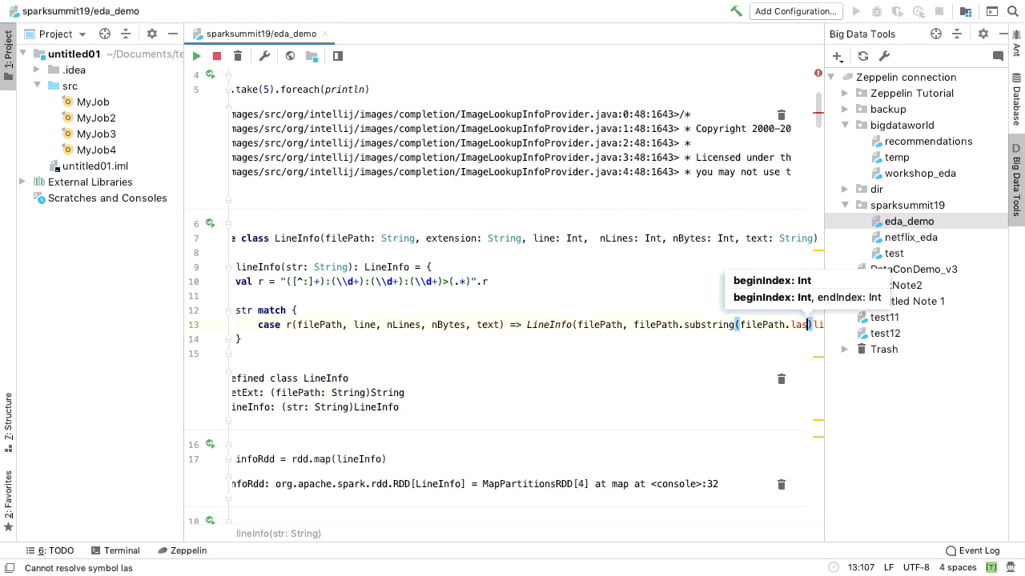
text(tIndexOf(".") + 1),)
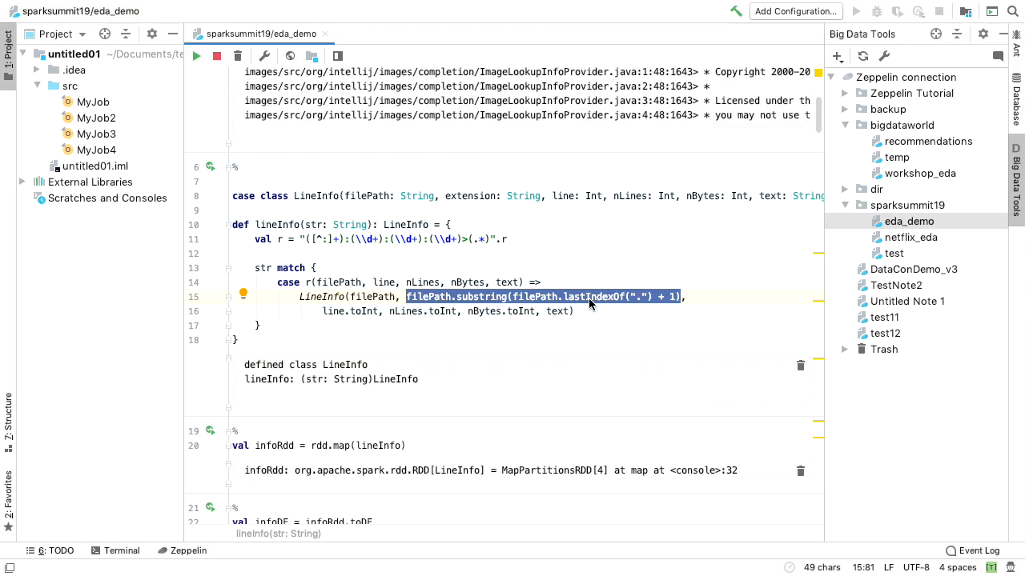
- Extract the extension expression into a local 'get…' method inside def lineInfo
right_click(588, 296)
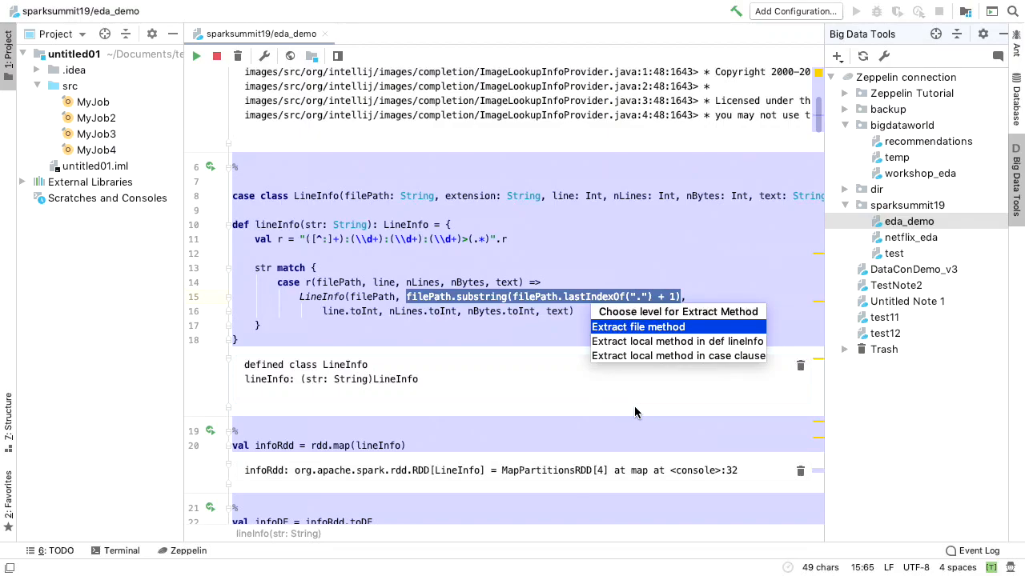
mouse_move(650, 346)
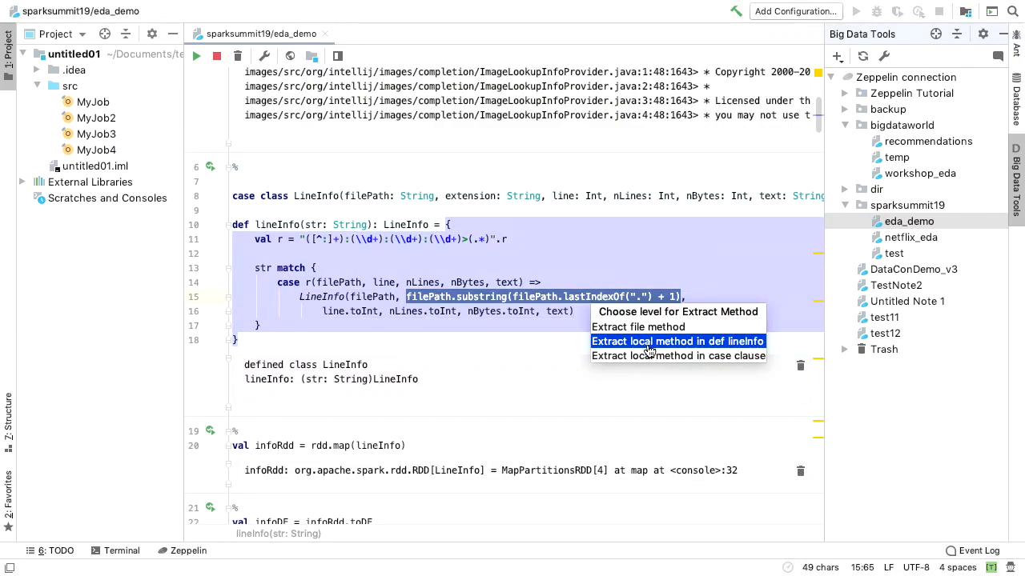
click(677, 341)
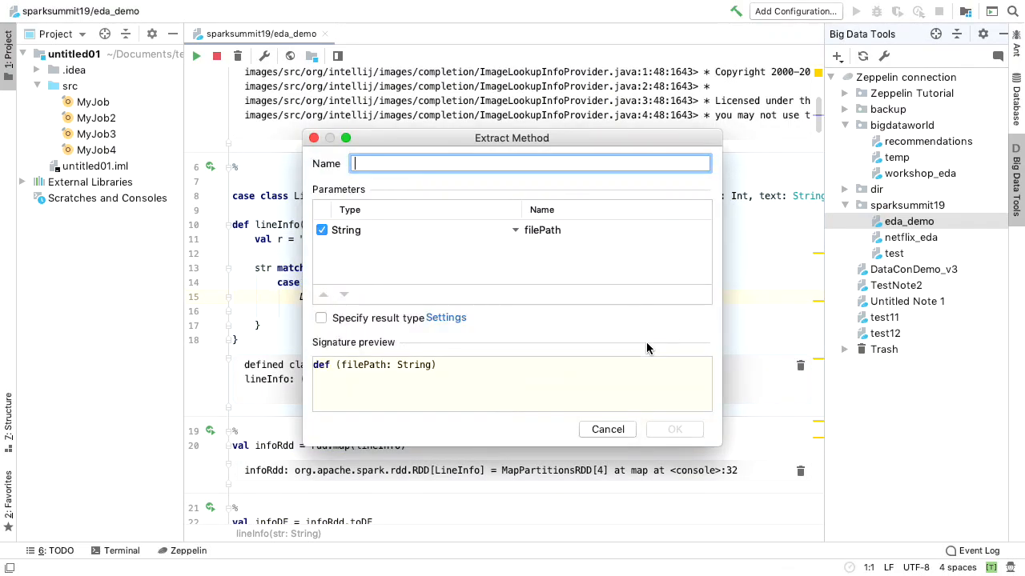
text(get)
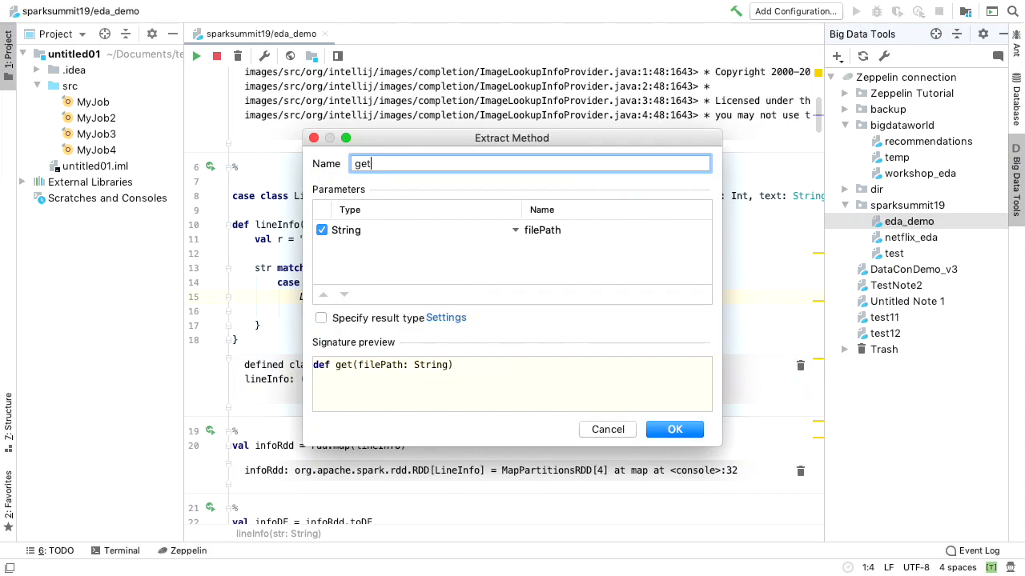
click(674, 429)
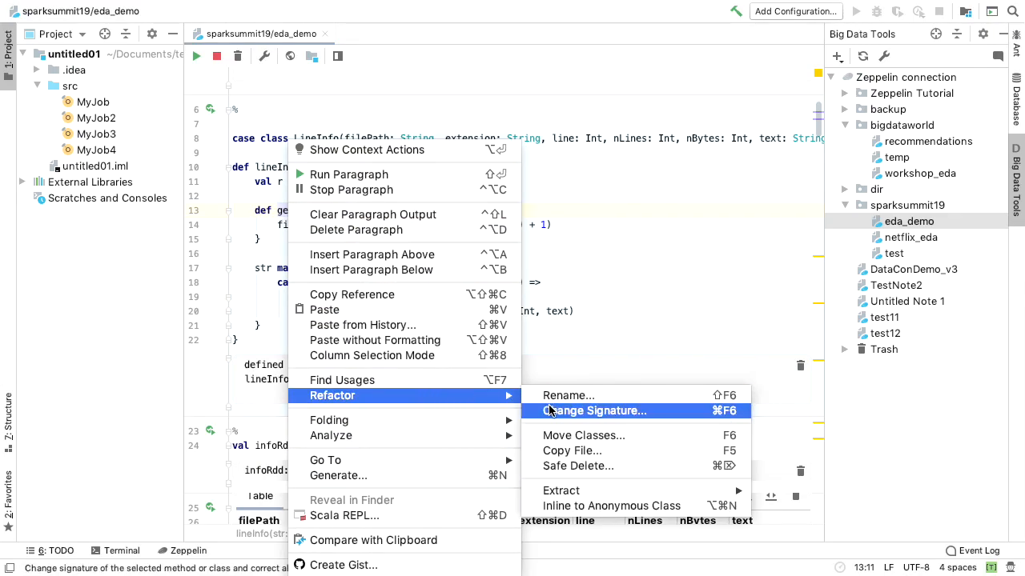
mouse_move(563, 451)
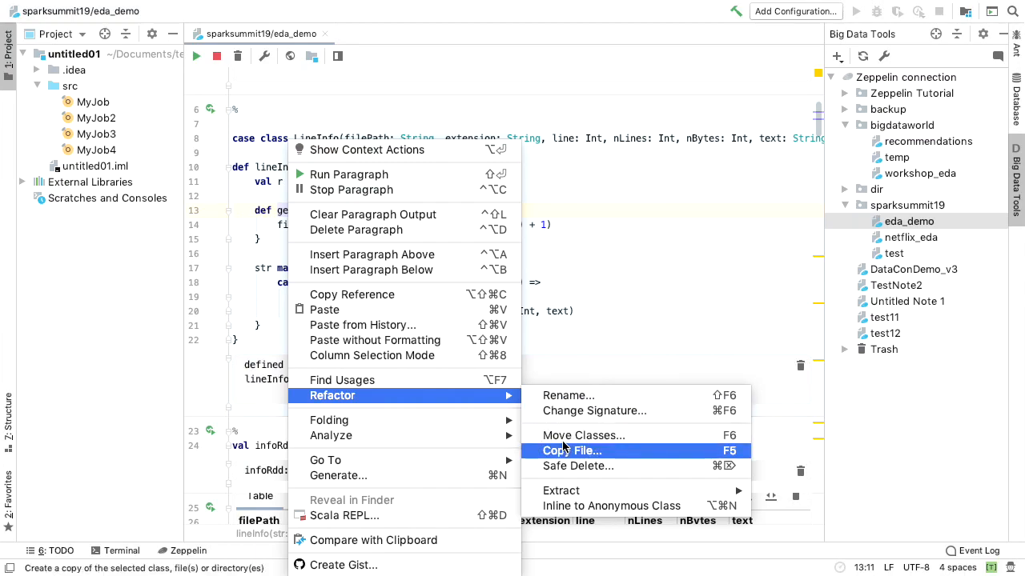
mouse_move(594, 410)
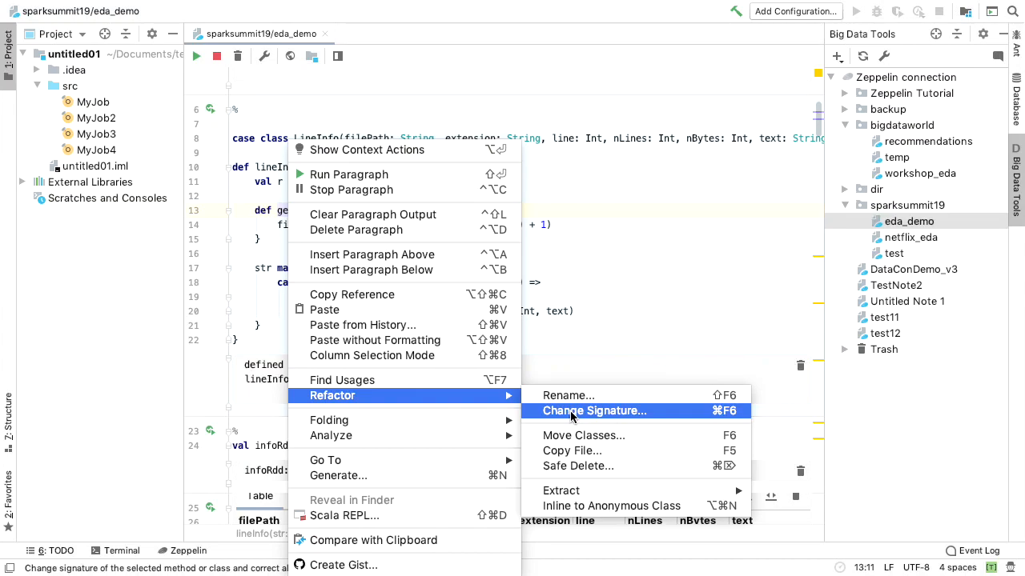
mouse_move(470, 400)
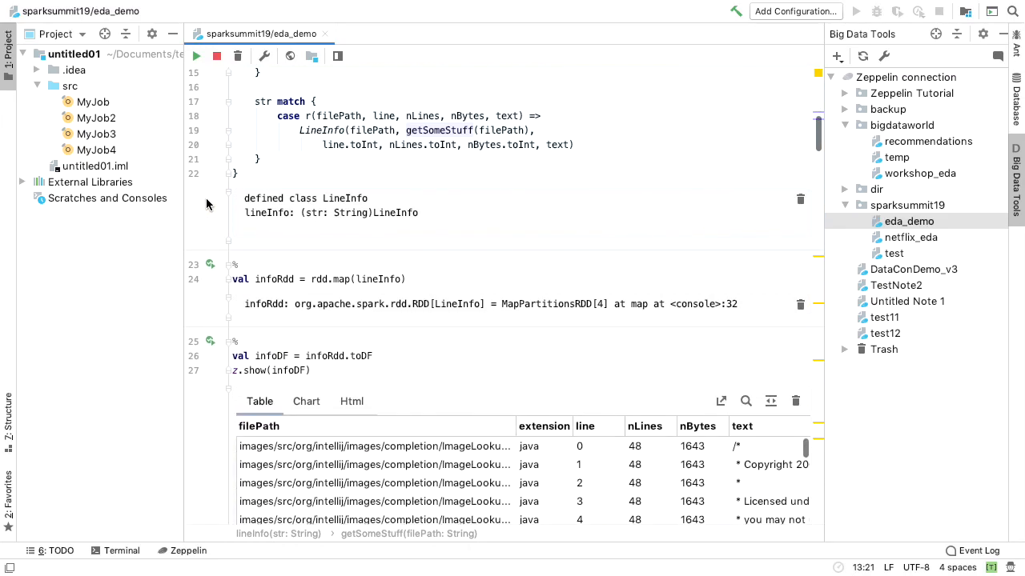
scroll(down, 3)
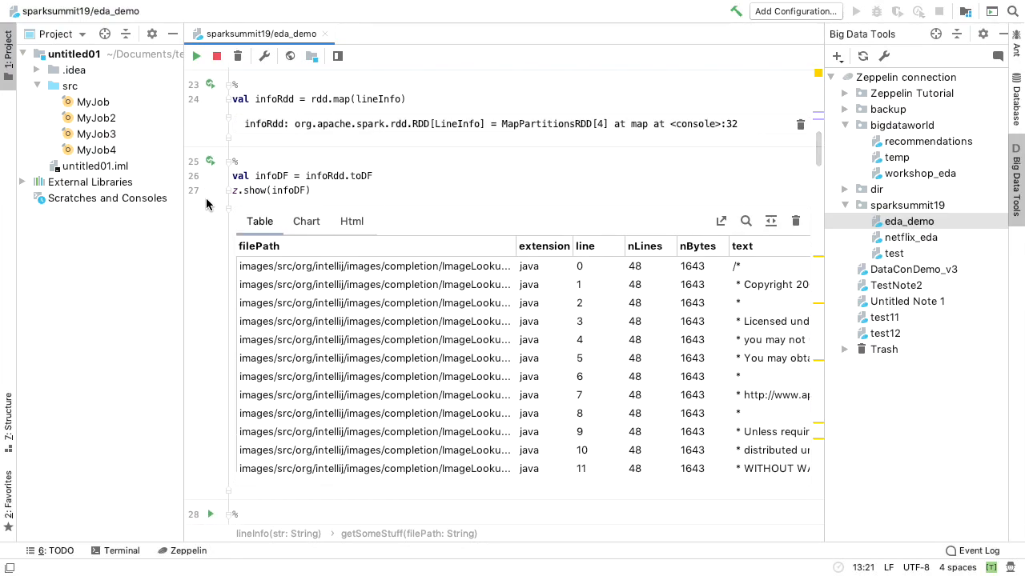
click(269, 190)
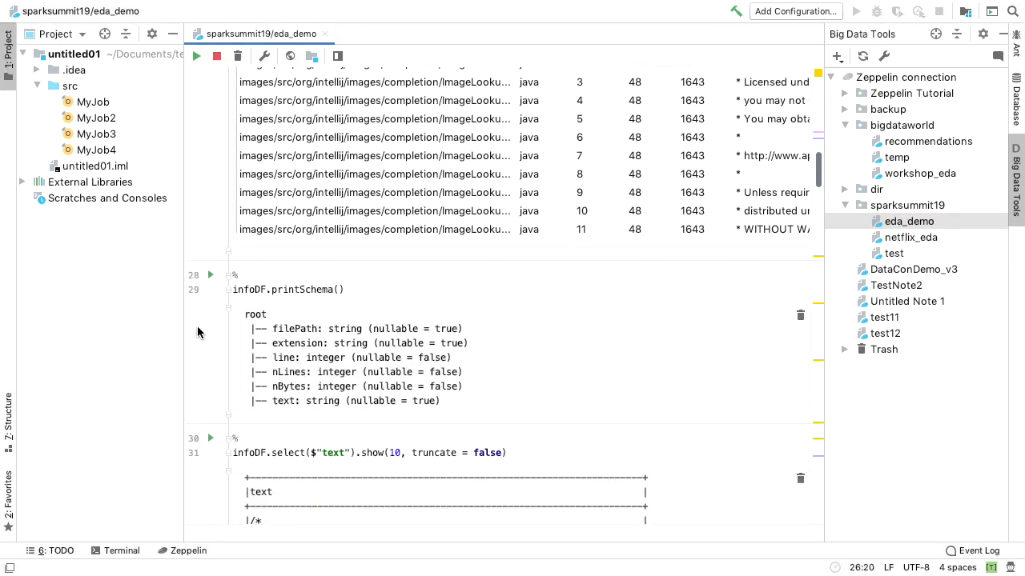
scroll(down, 3)
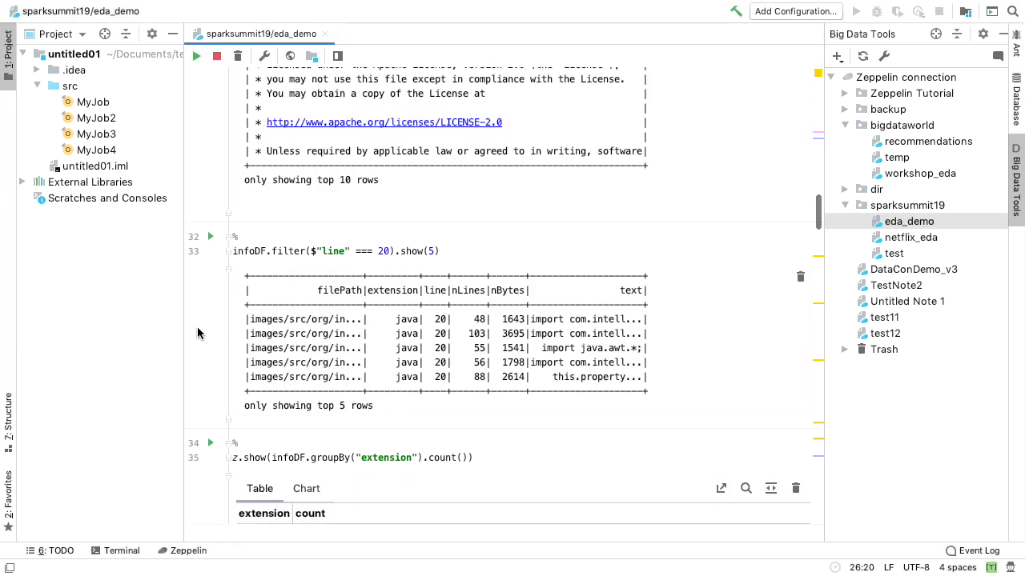
scroll(down, 3)
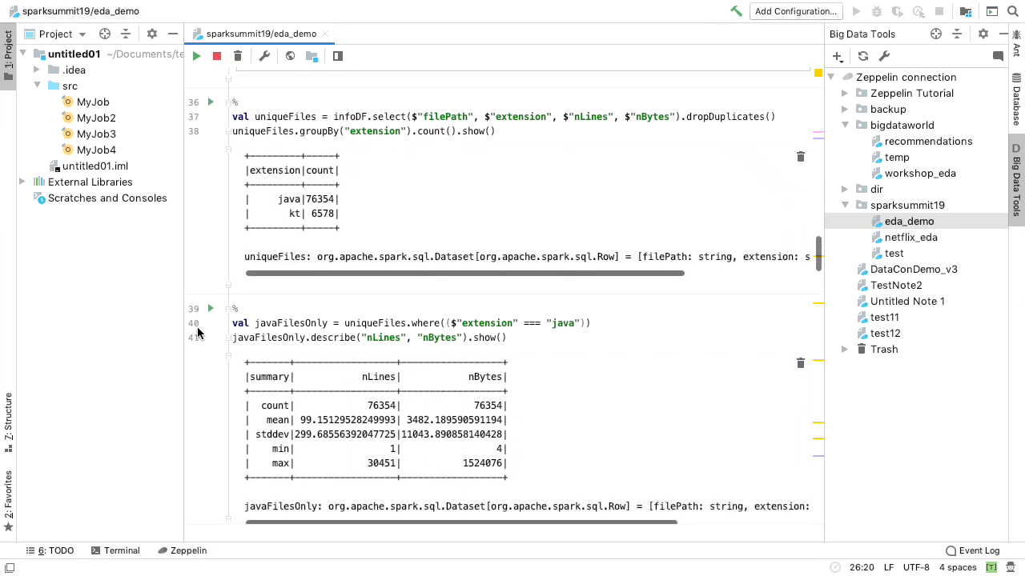
scroll(down, 3)
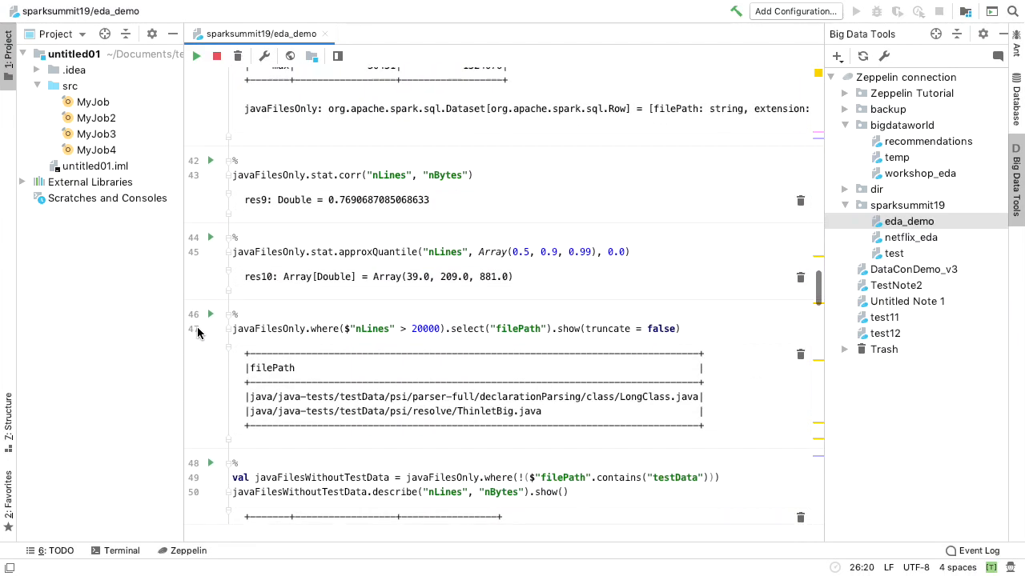
scroll(down, 3)
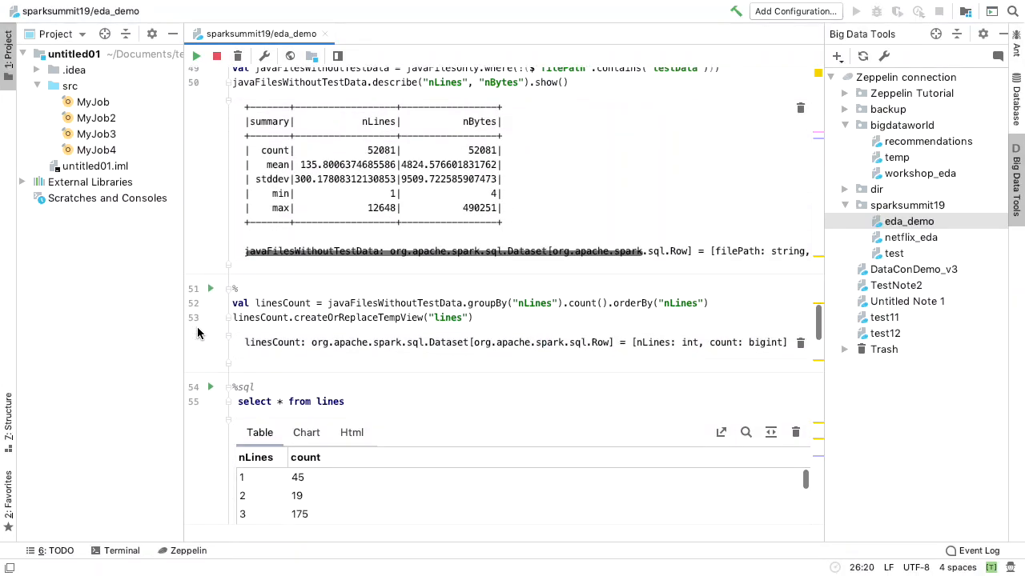
scroll(down, 3)
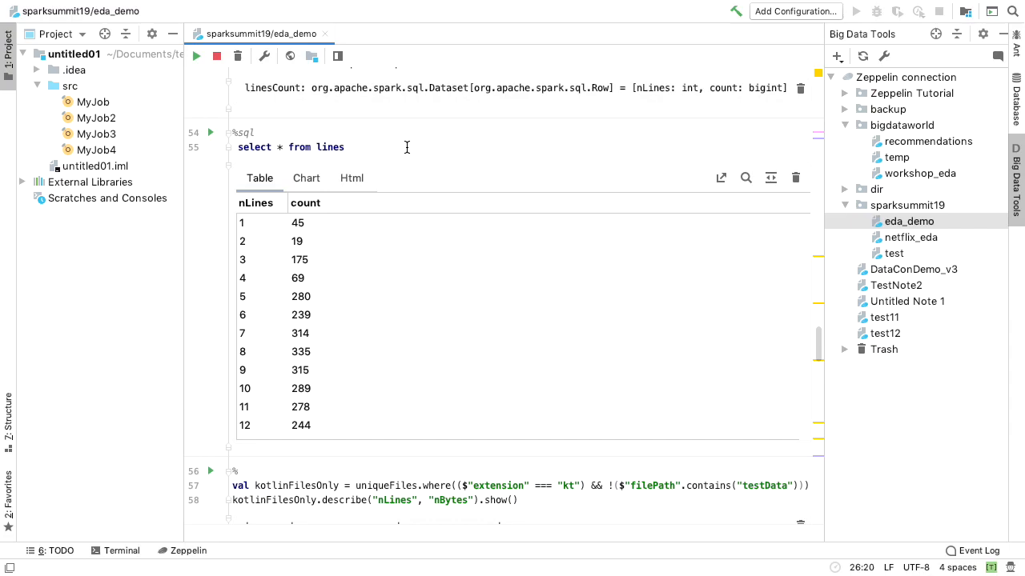
mouse_move(355, 154)
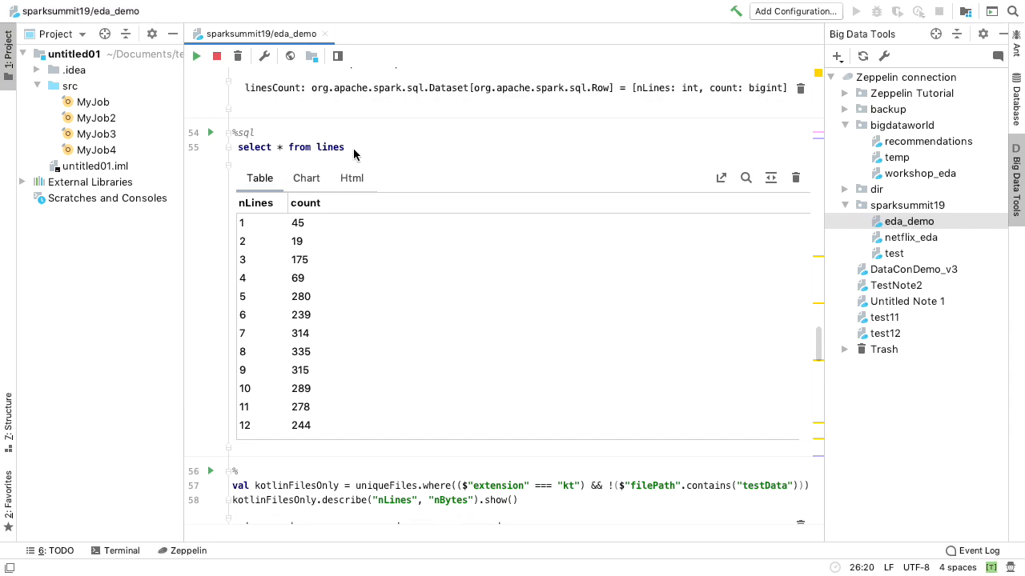
- Chart the files-per-line-count result, checking its table and search before returning to Chart
click(306, 177)
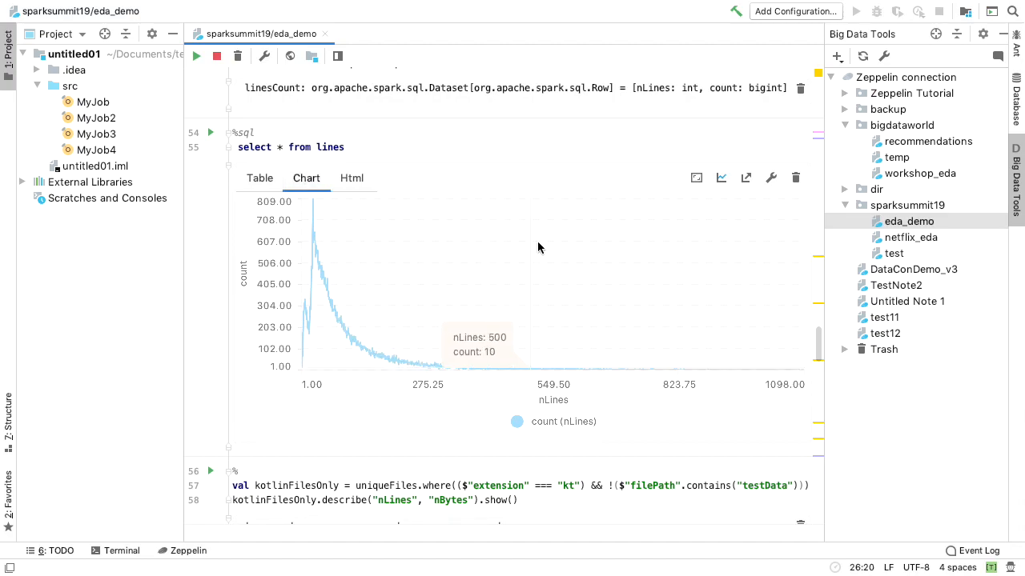
mouse_move(350, 285)
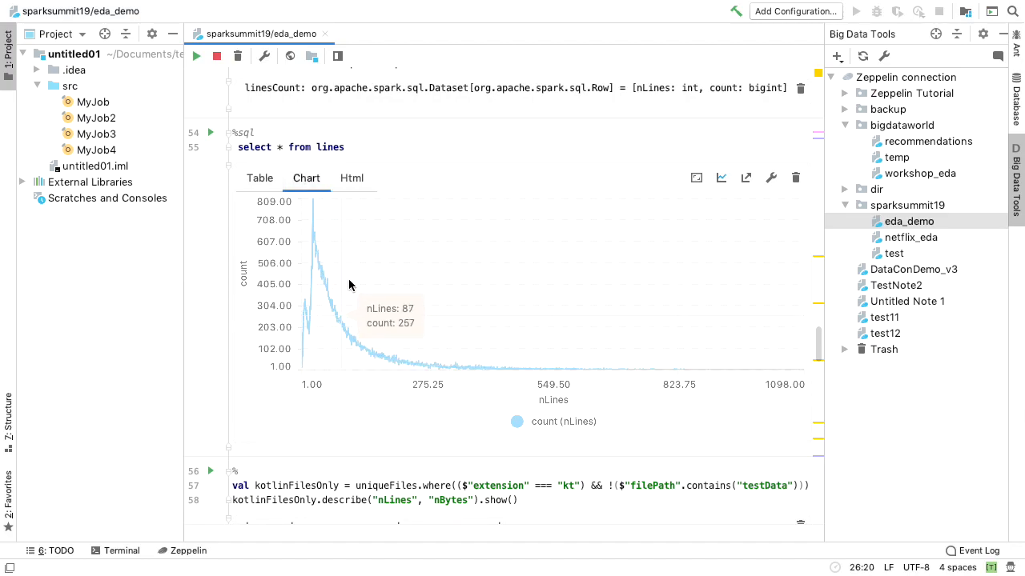
click(259, 177)
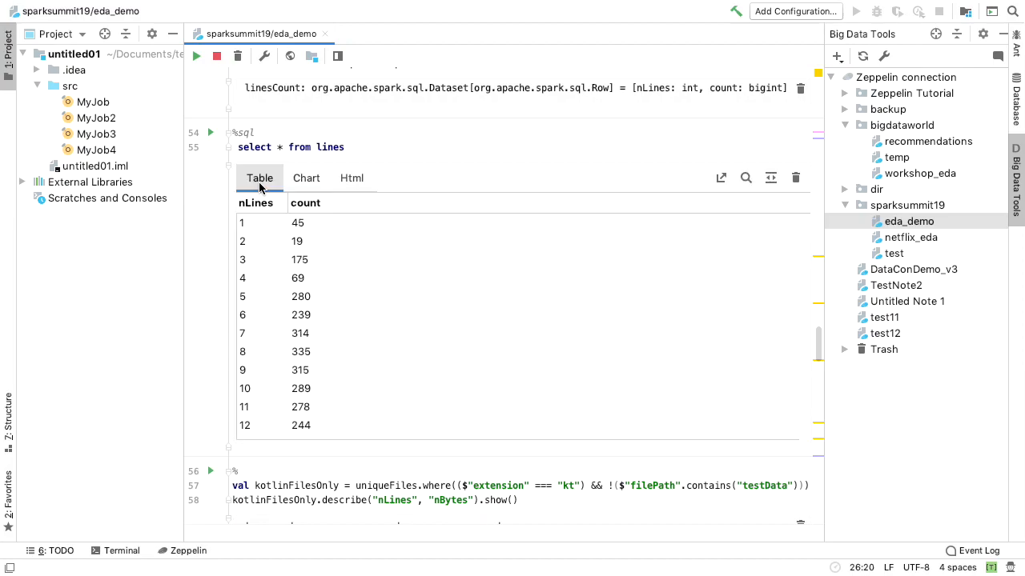
click(745, 177)
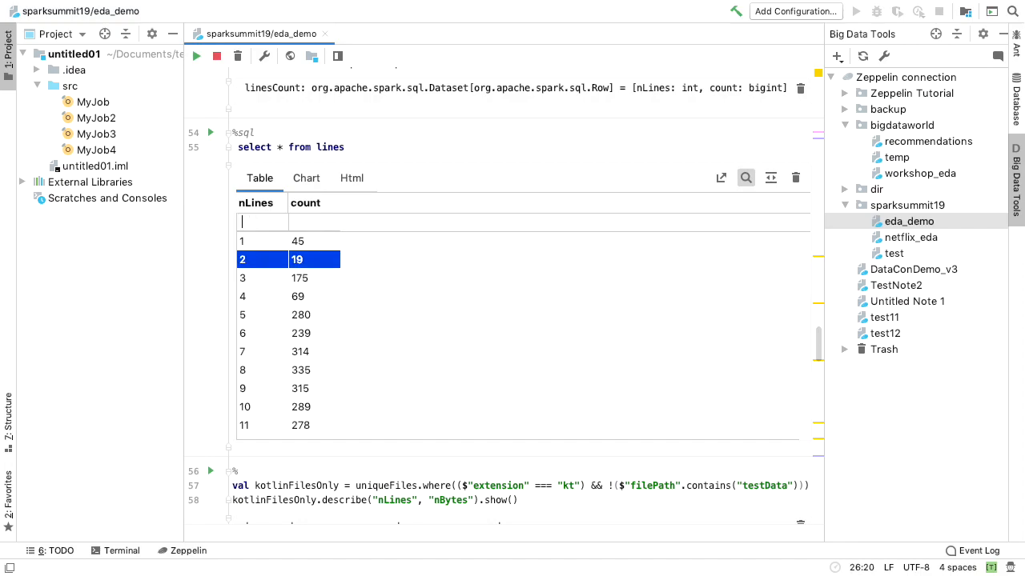
click(306, 178)
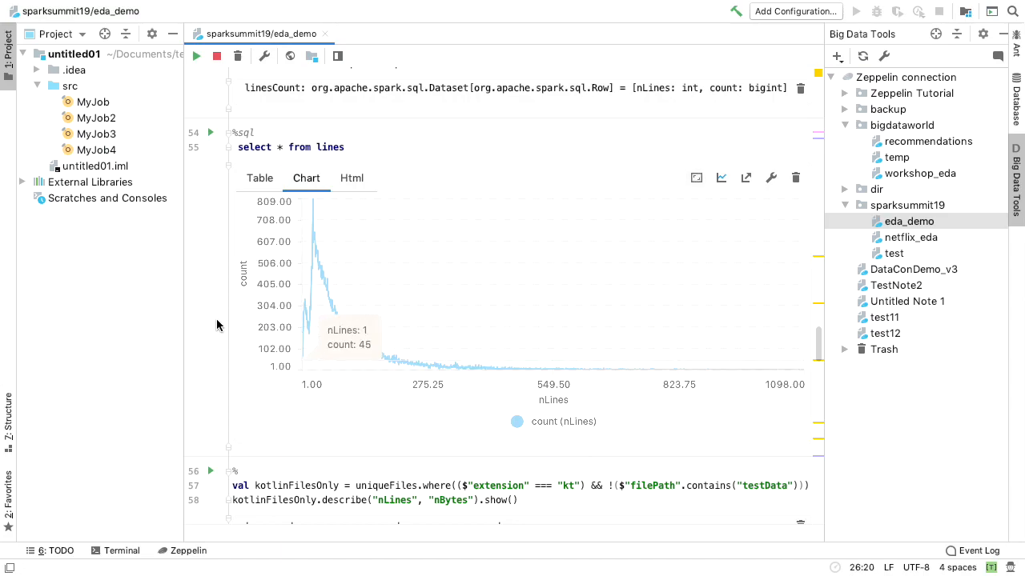
scroll(down, 3)
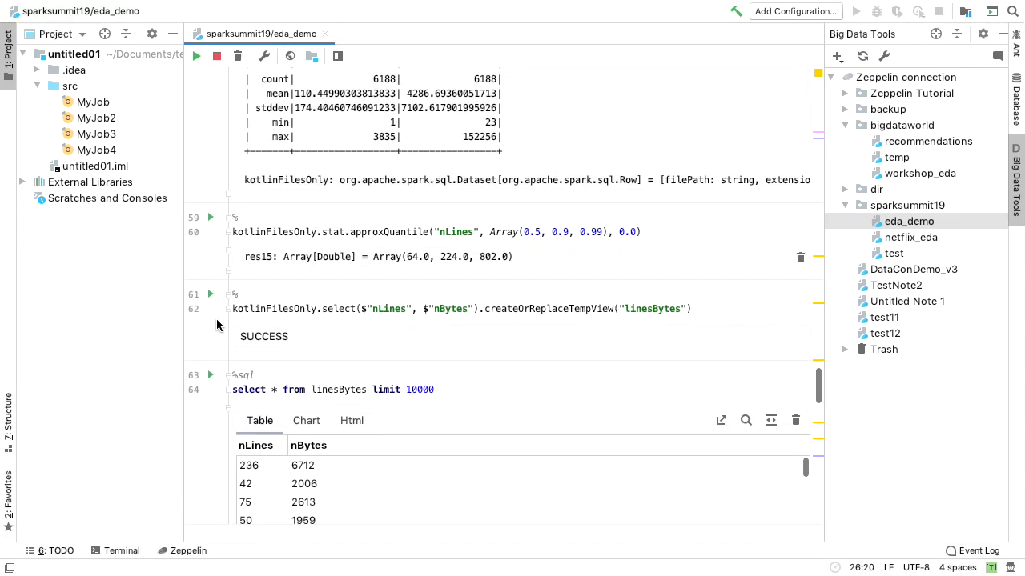
- Scroll down to the importsDF code in paragraph 76
scroll(down, 3)
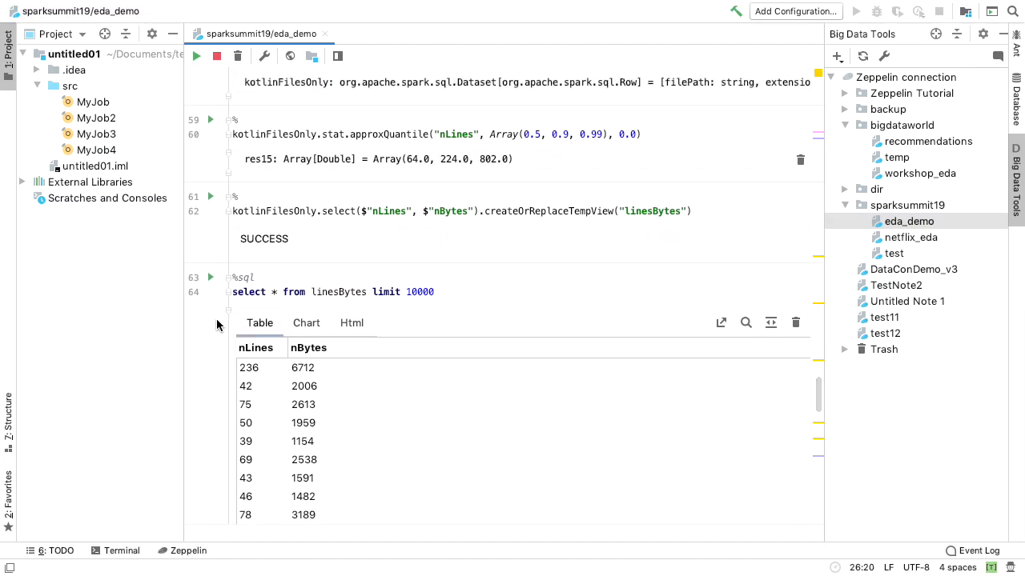
scroll(down, 3)
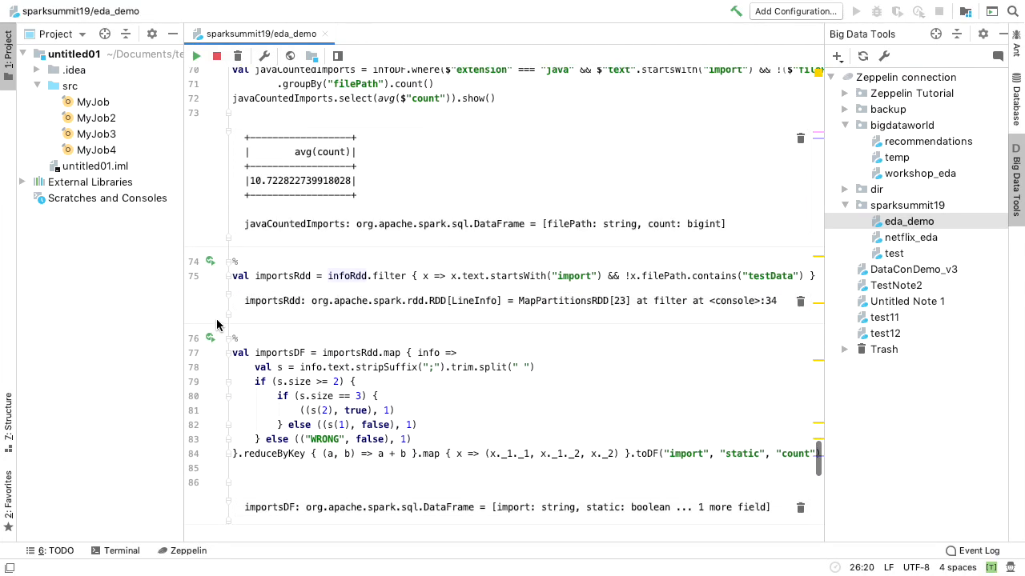
scroll(down, 3)
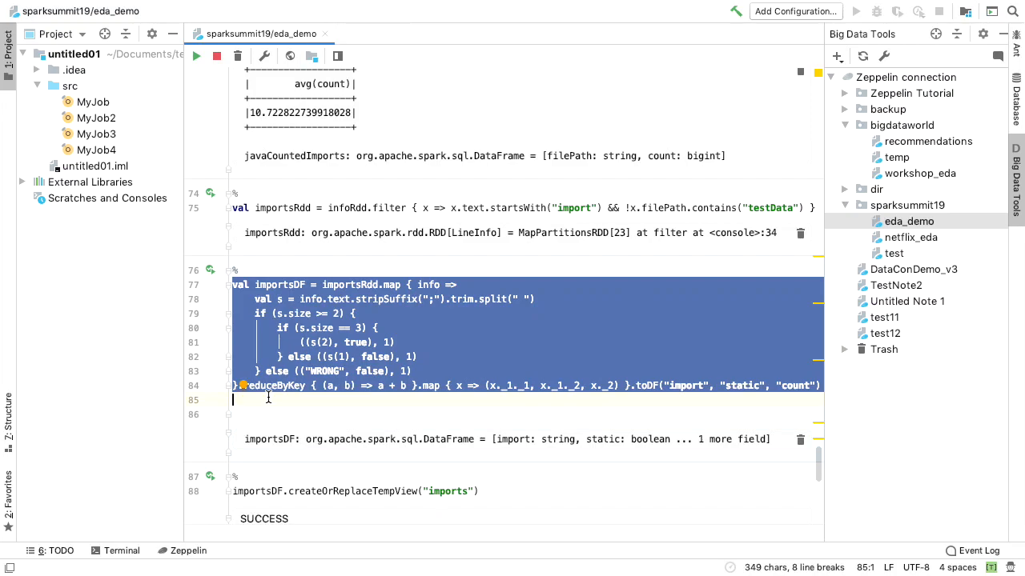
- Extract the importsDF code as a new MyJob5.scala Spark job in src
right_click(266, 400)
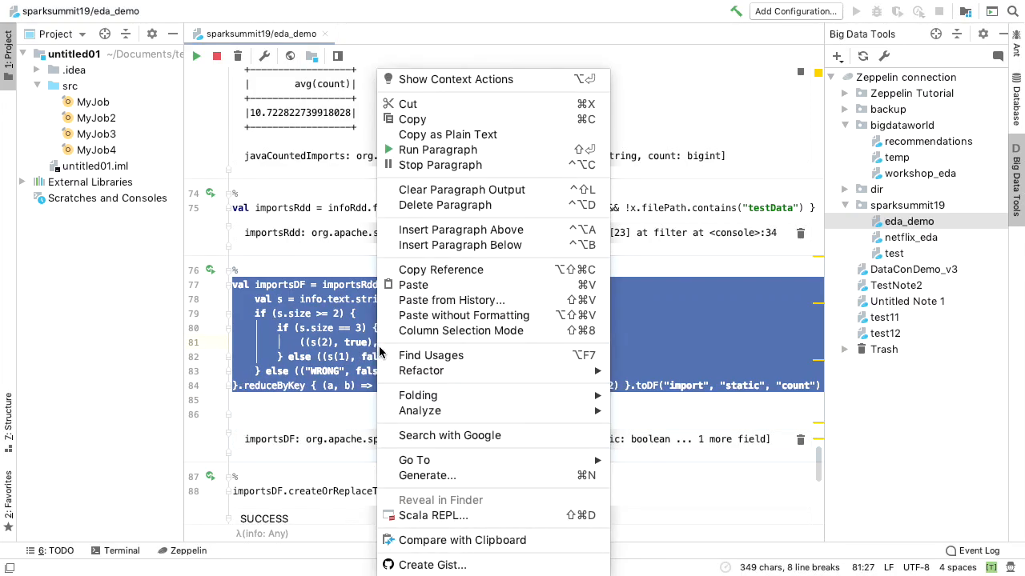
mouse_move(419, 410)
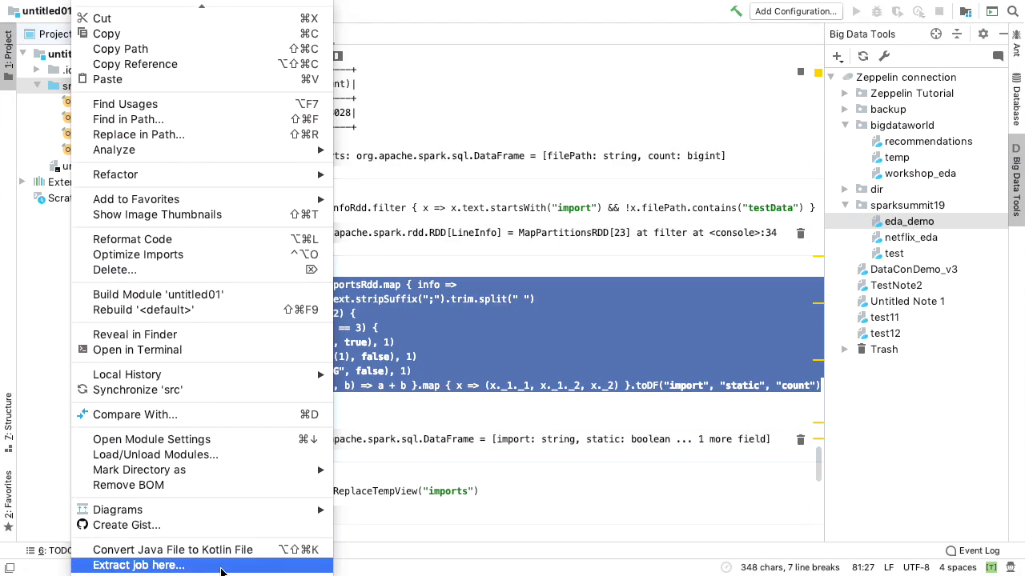
click(137, 564)
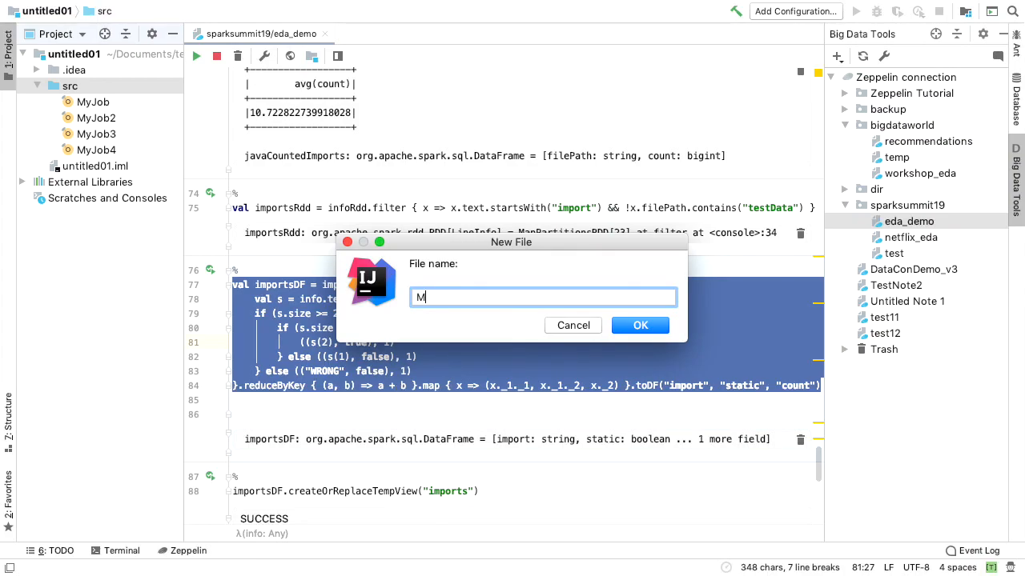
text(yJob)
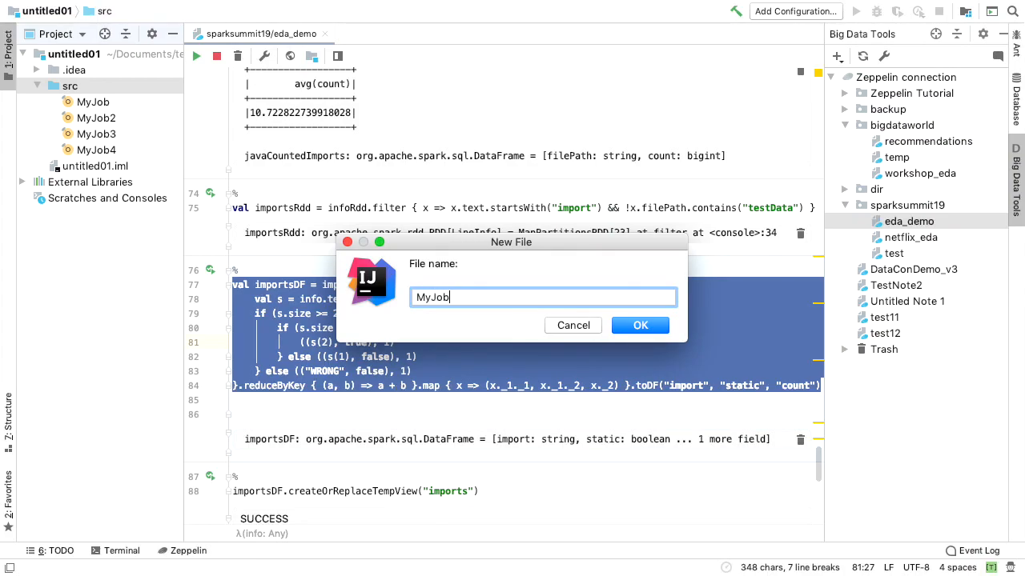
click(640, 325)
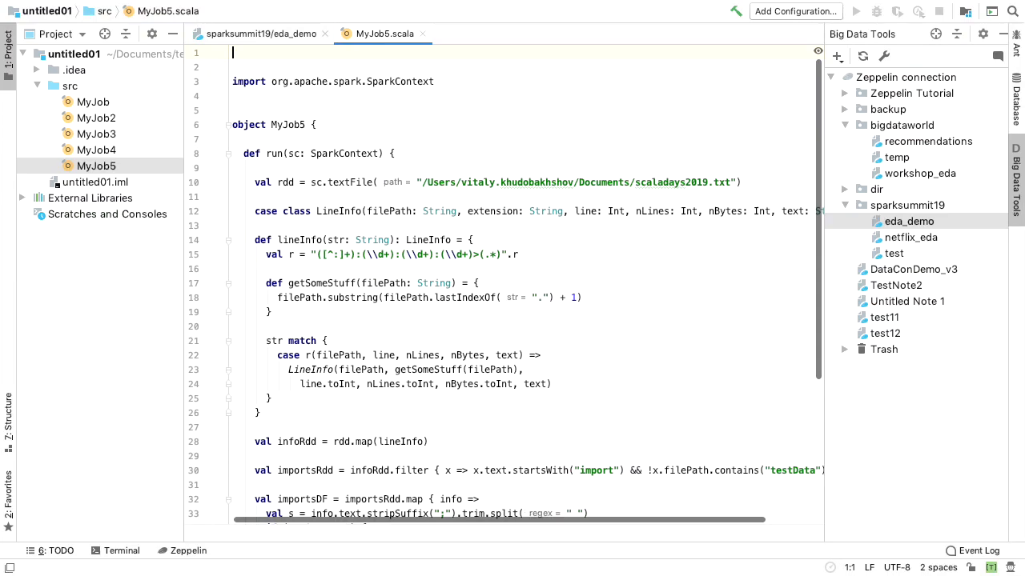
scroll(down, 3)
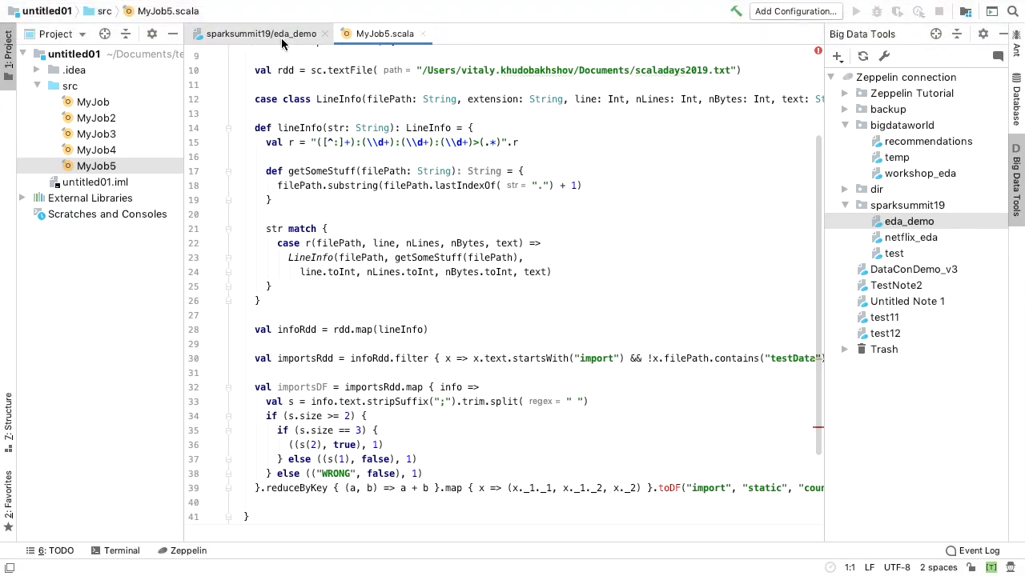
mouse_move(282, 44)
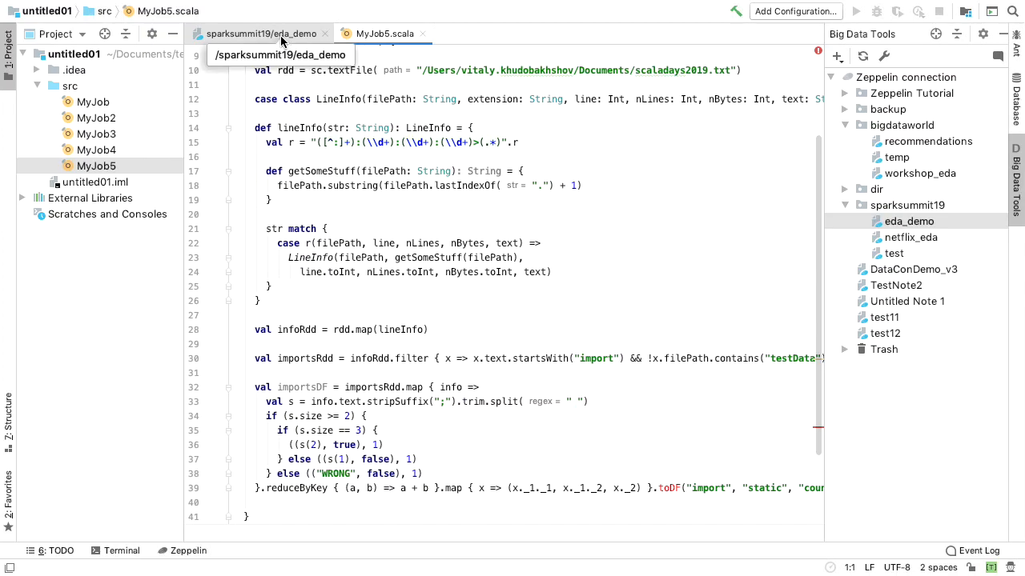
- In eda_demo, show the static-imports query as a pie chart keyed by import name
click(256, 34)
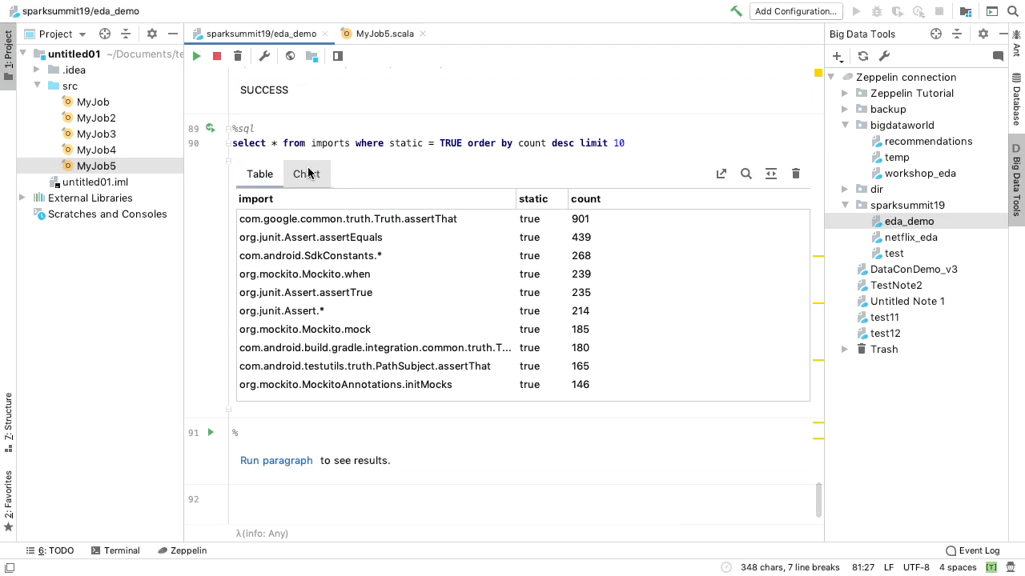
click(305, 174)
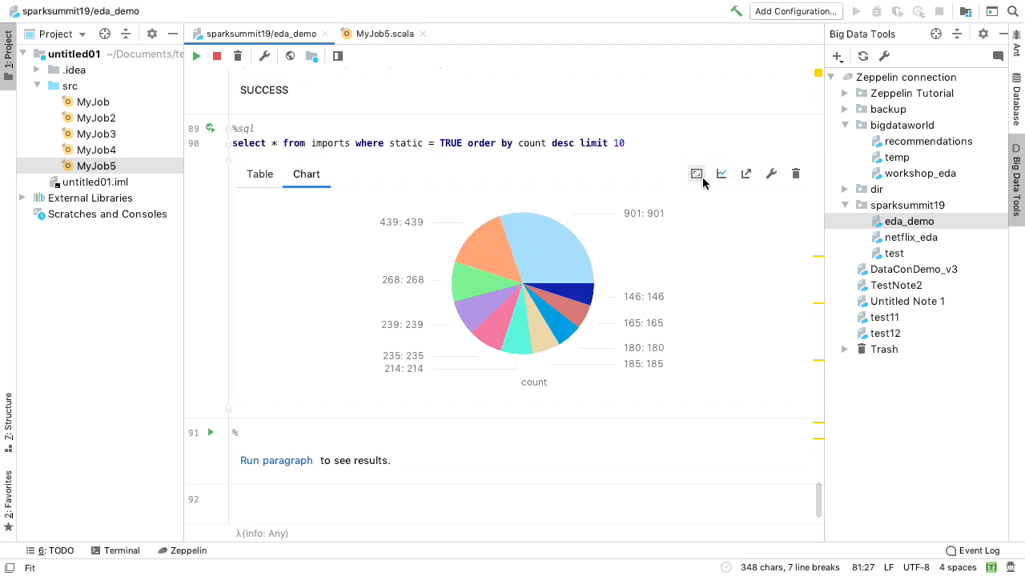
click(720, 174)
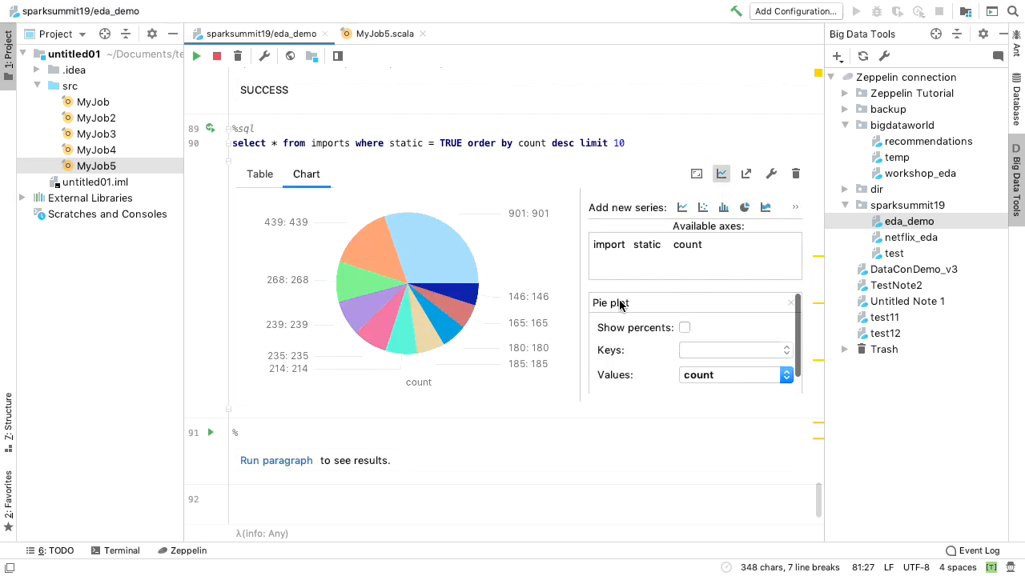
click(609, 244)
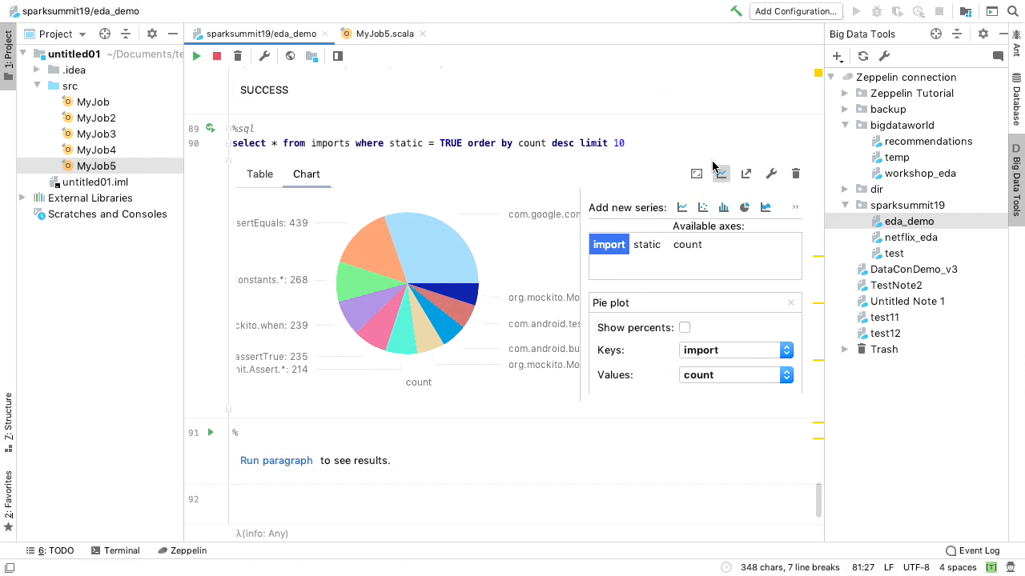
click(720, 174)
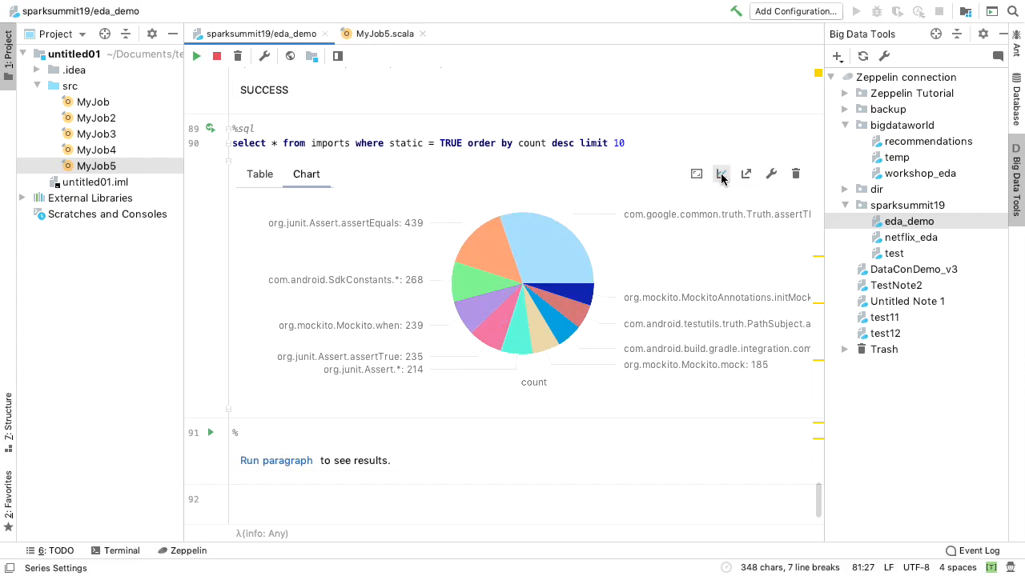